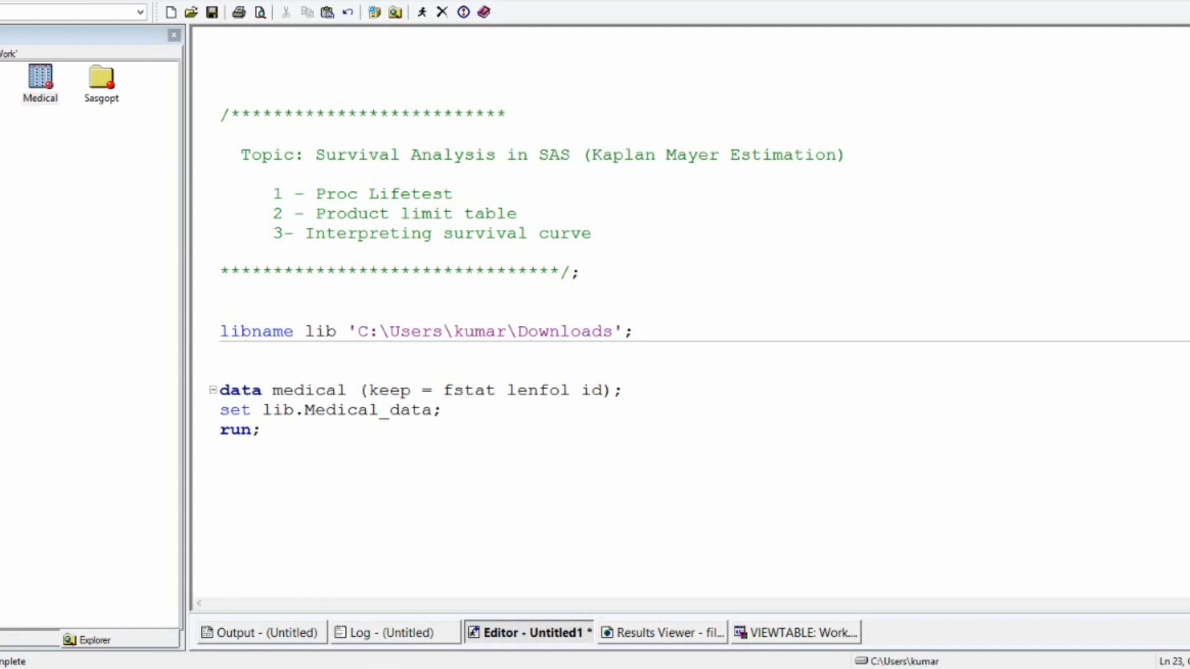
Step: Bring up the Work.Medical table to review its ID, LENFOL and FSTAT columns
{"action": "left_click", "coordinate": [795, 632]}
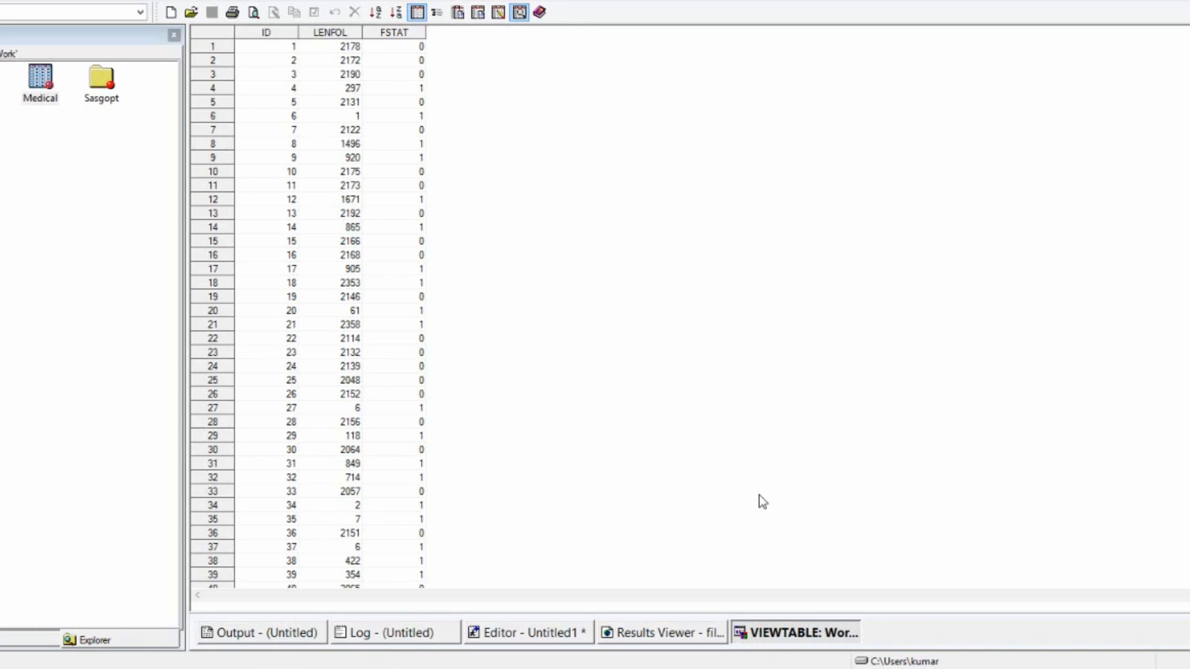
{"action": "mouse_move", "coordinate": [651, 417]}
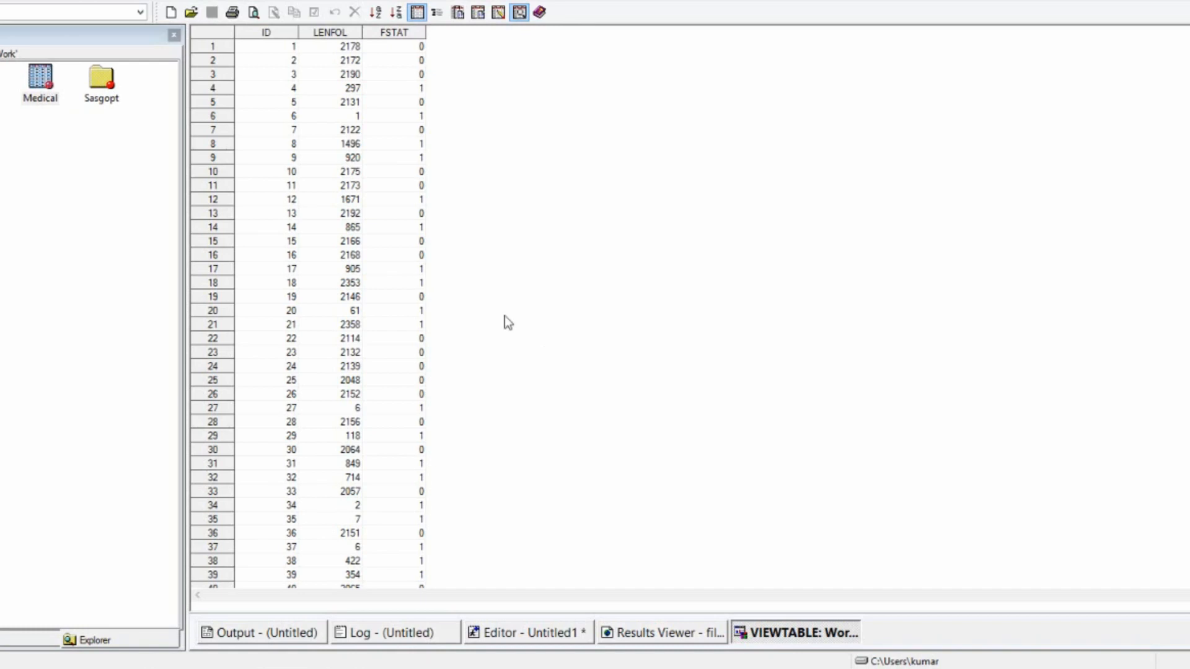
{"action": "mouse_move", "coordinate": [288, 85]}
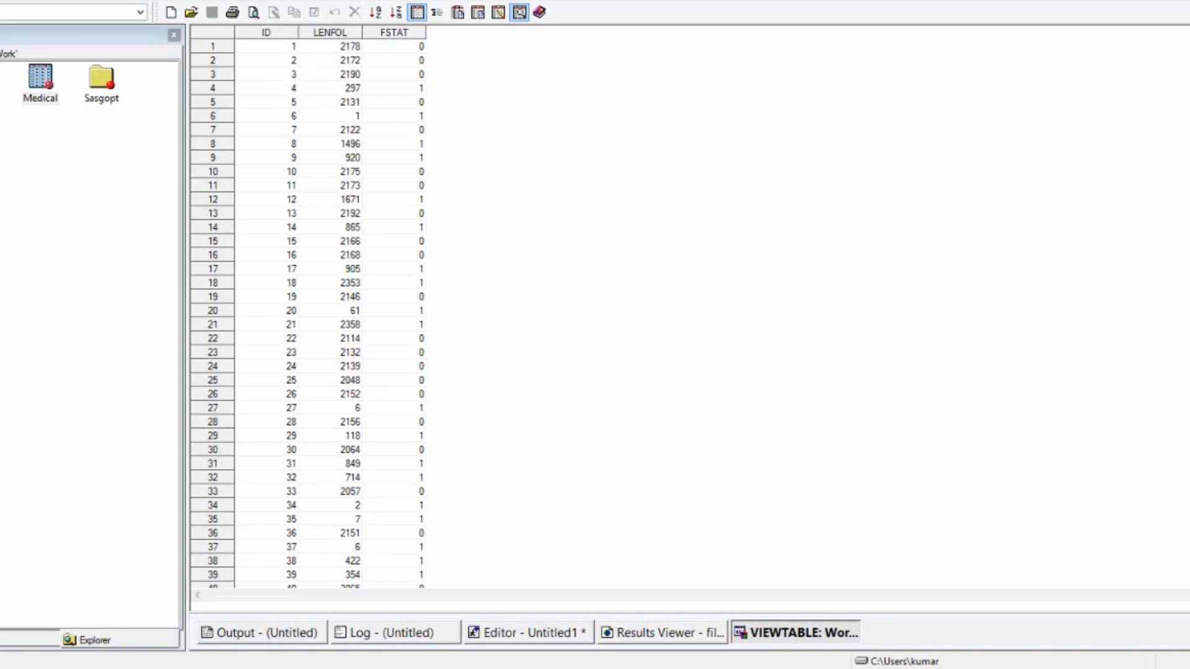
{"action": "mouse_move", "coordinate": [339, 42]}
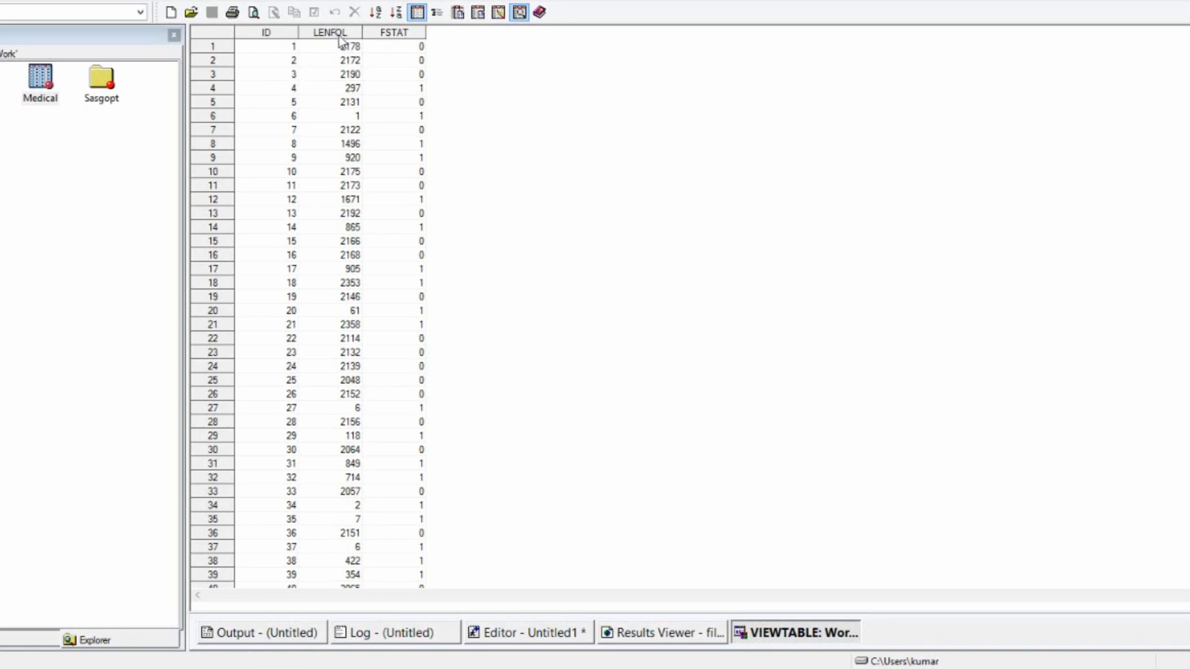
{"action": "mouse_move", "coordinate": [565, 164]}
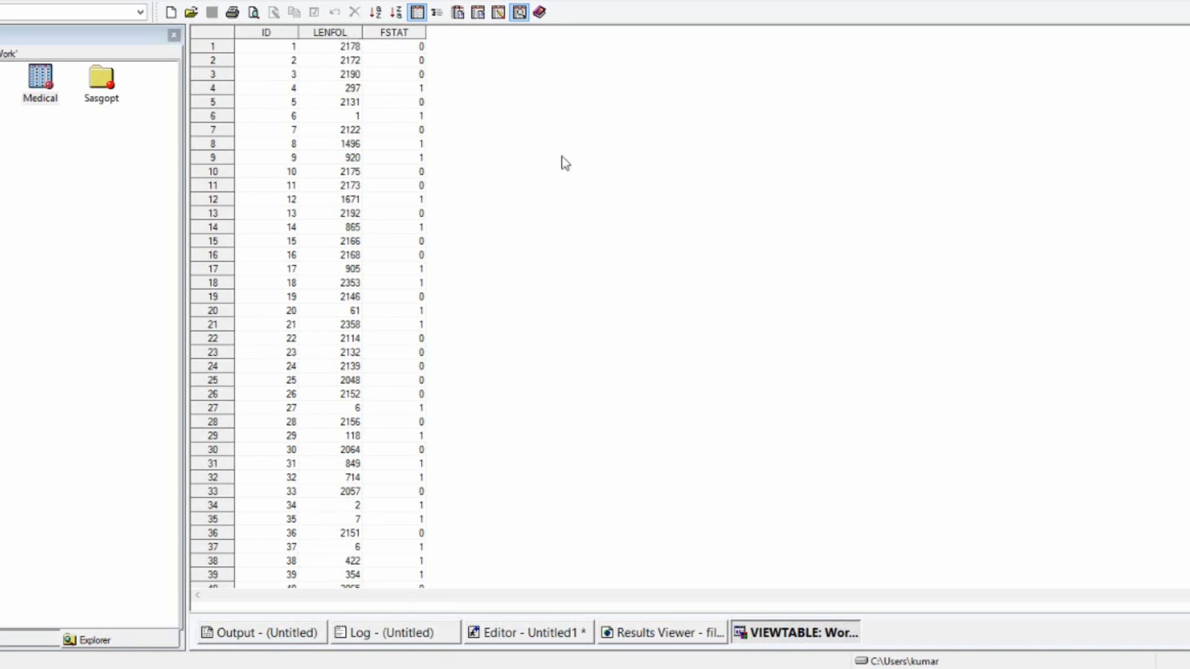
{"action": "mouse_move", "coordinate": [400, 44]}
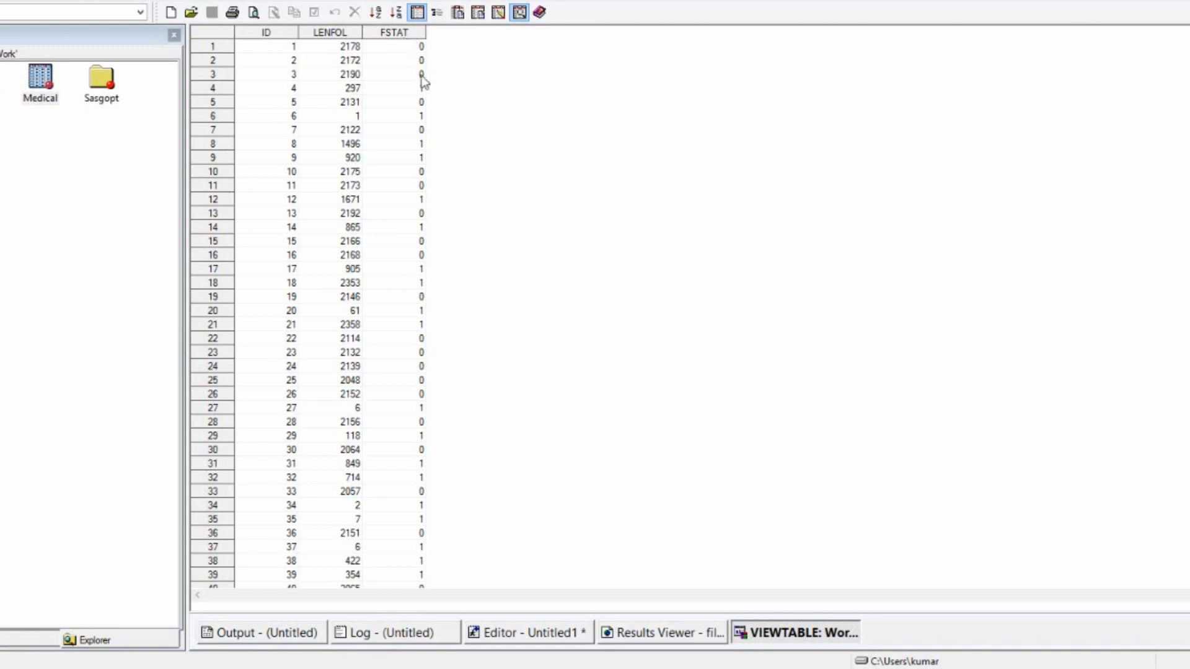
{"action": "mouse_move", "coordinate": [424, 47]}
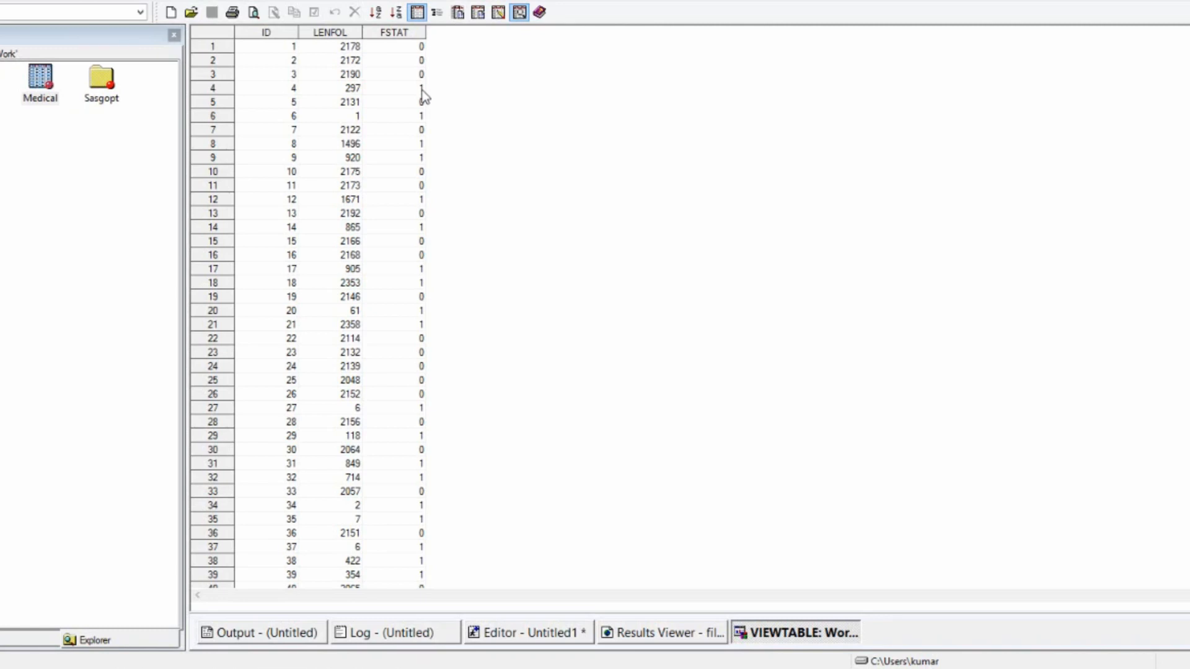
{"action": "mouse_move", "coordinate": [369, 114]}
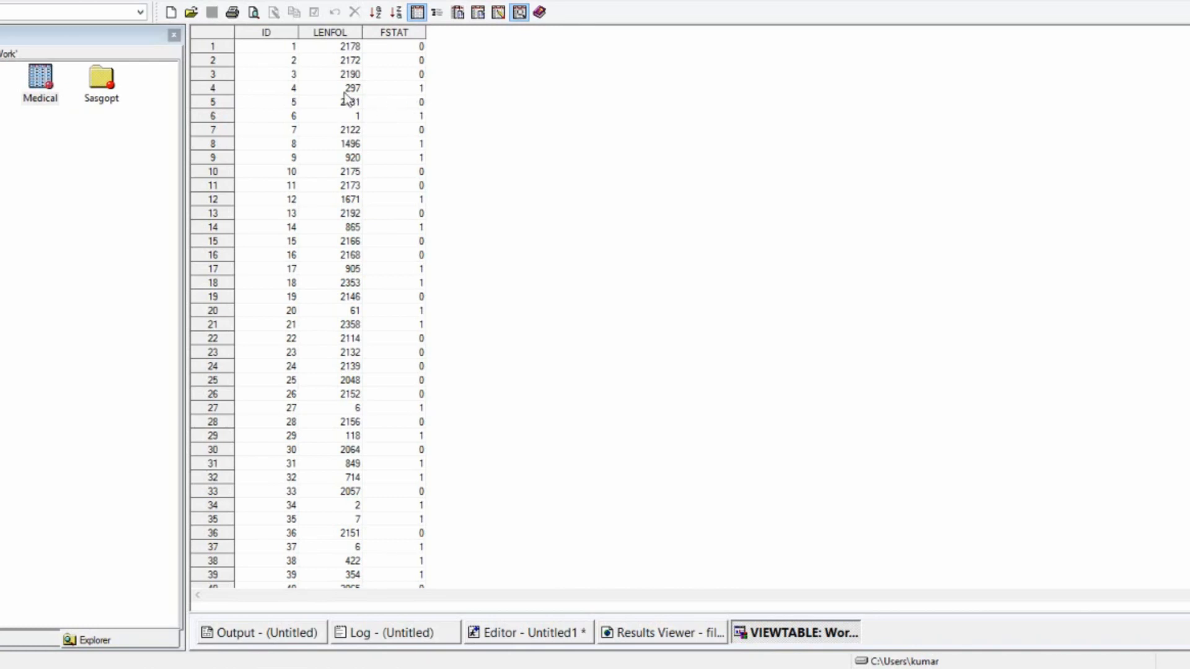
{"action": "mouse_move", "coordinate": [361, 96]}
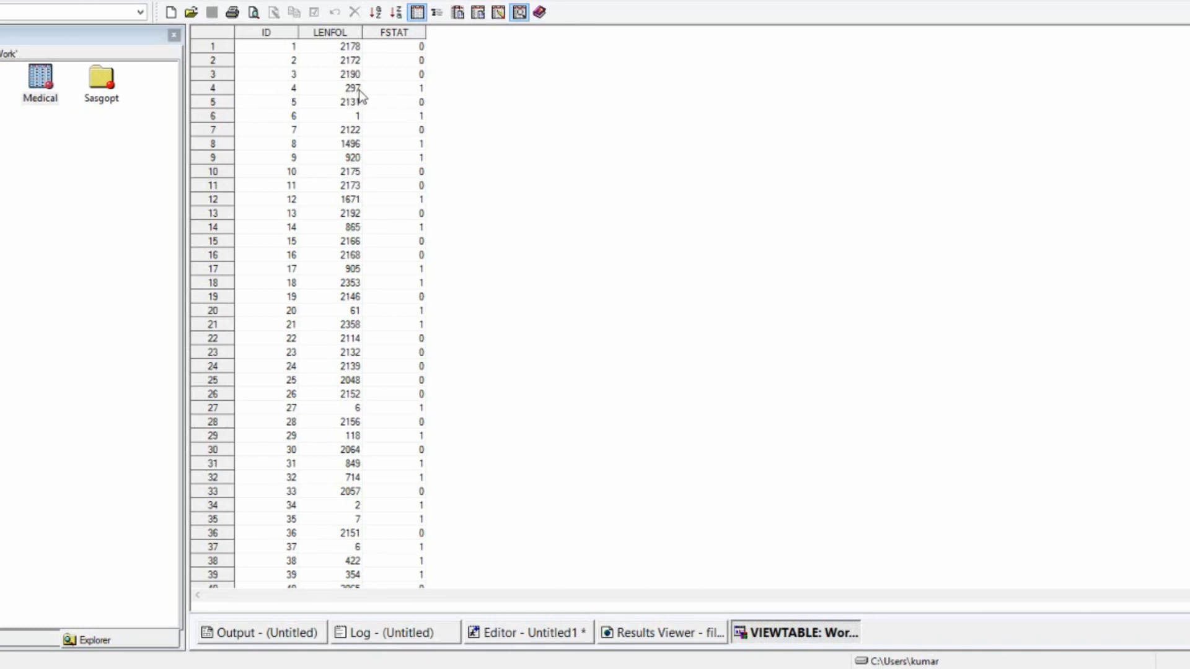
{"action": "mouse_move", "coordinate": [619, 415]}
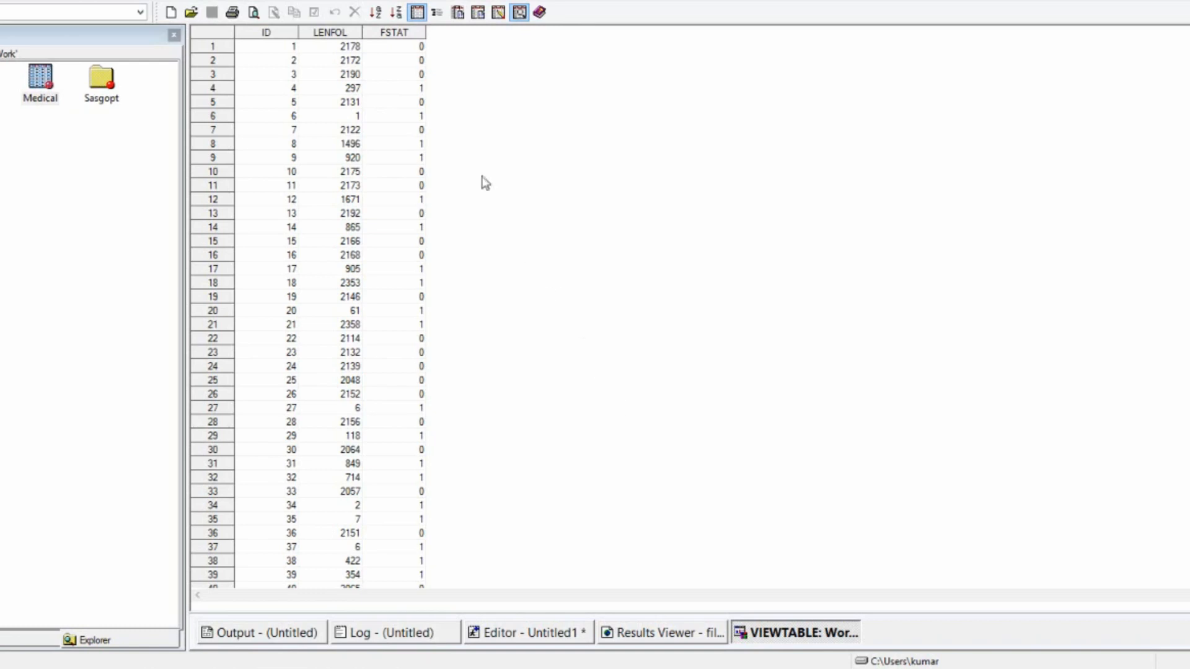
{"action": "mouse_move", "coordinate": [383, 165]}
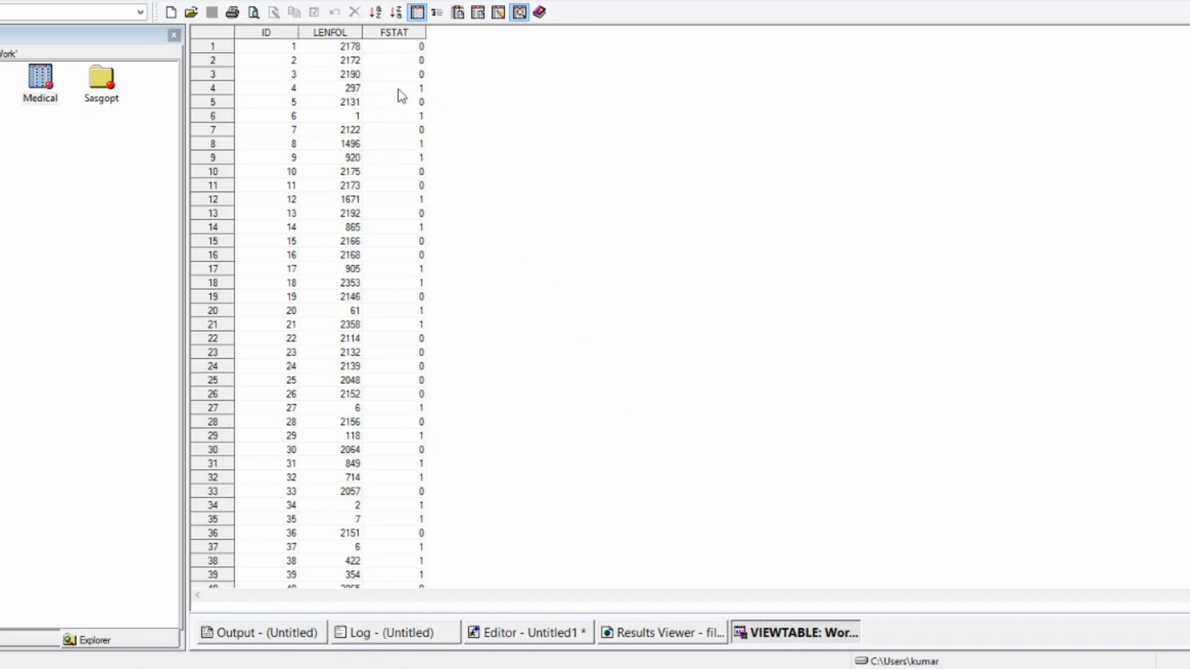
{"action": "mouse_move", "coordinate": [402, 68]}
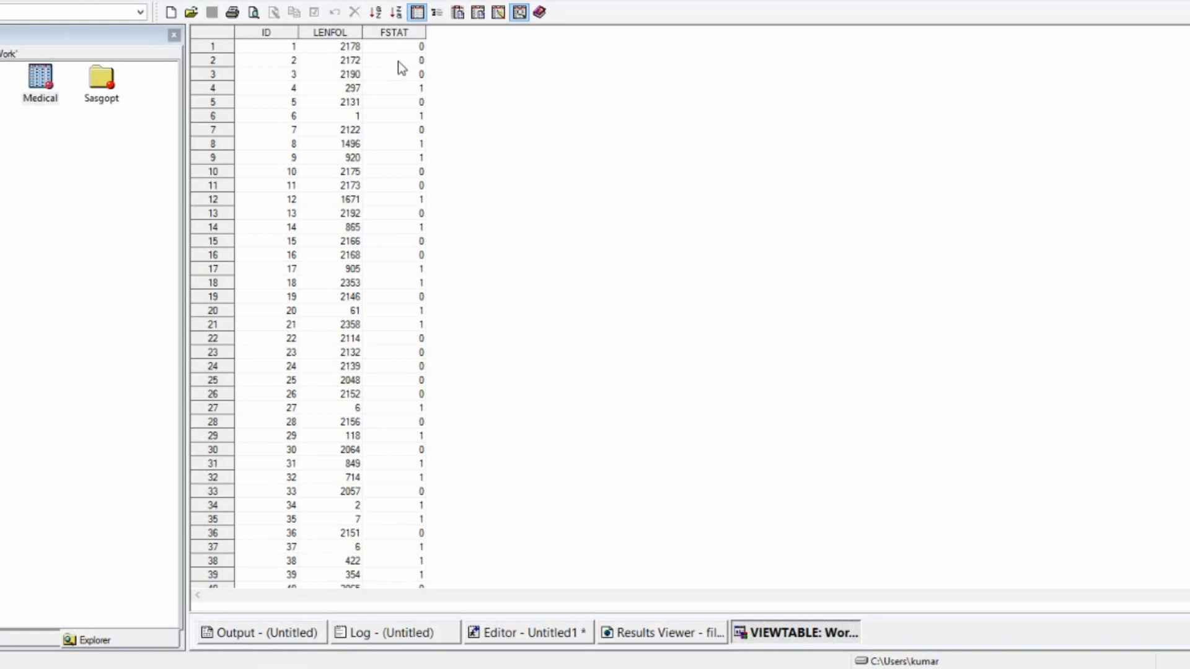
{"action": "mouse_move", "coordinate": [370, 78]}
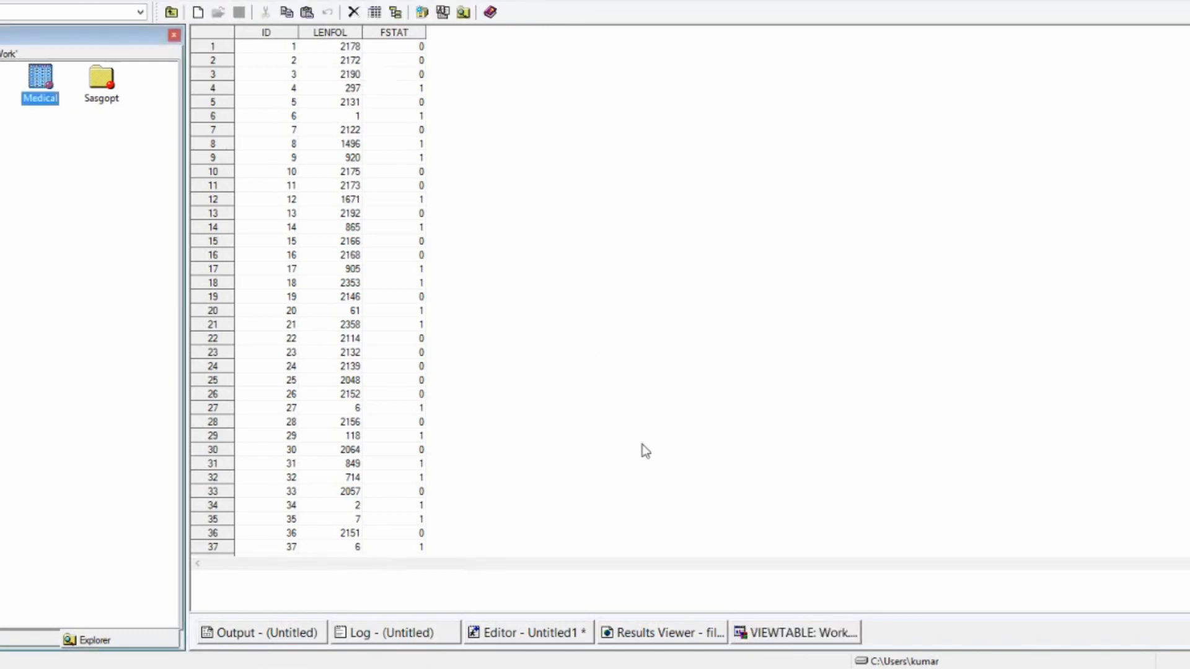
{"action": "mouse_move", "coordinate": [677, 454]}
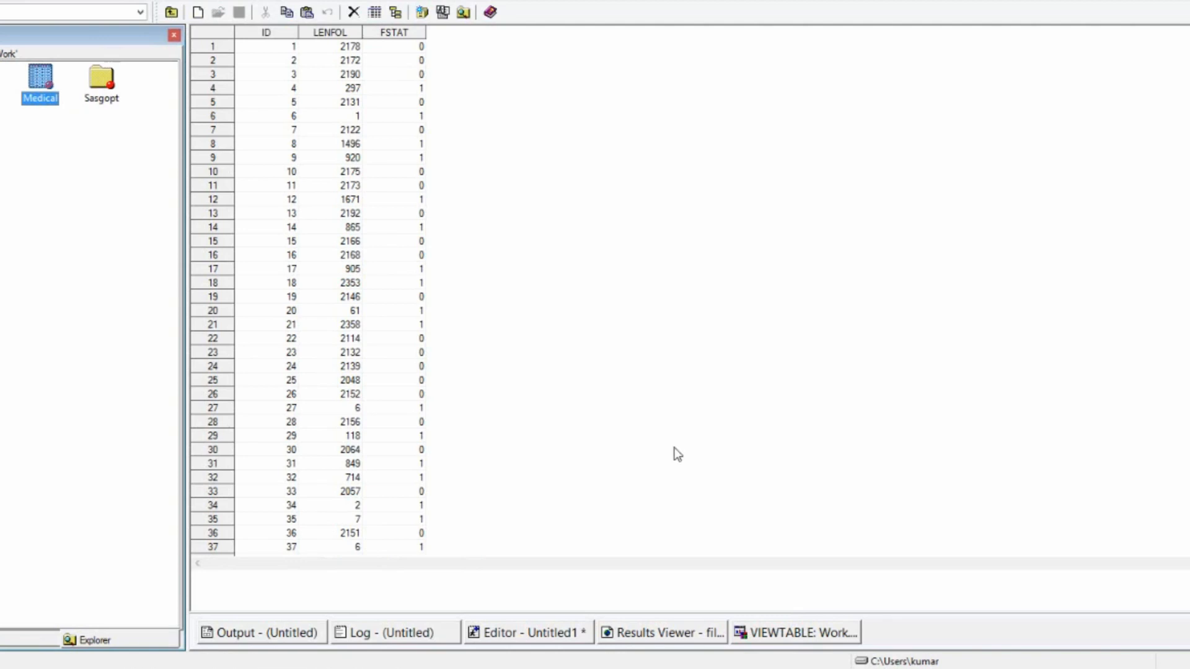
Step: Close the Medical table and place the cursor on the empty line below run;
{"action": "left_click", "coordinate": [527, 632]}
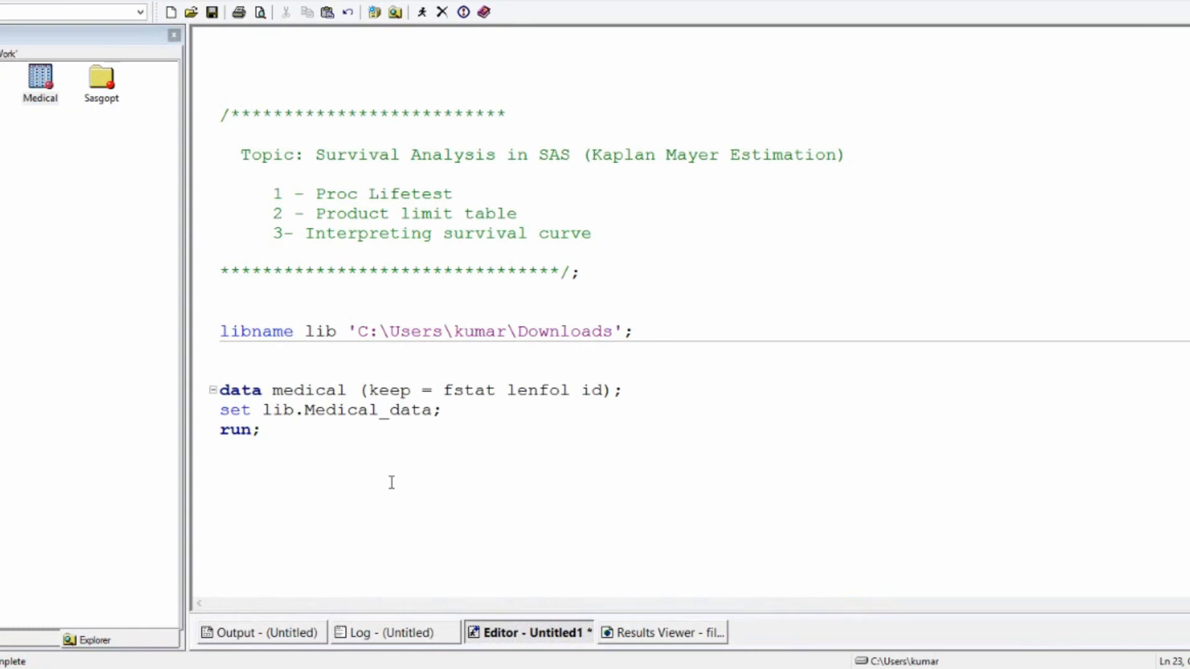
{"action": "left_click", "coordinate": [221, 468]}
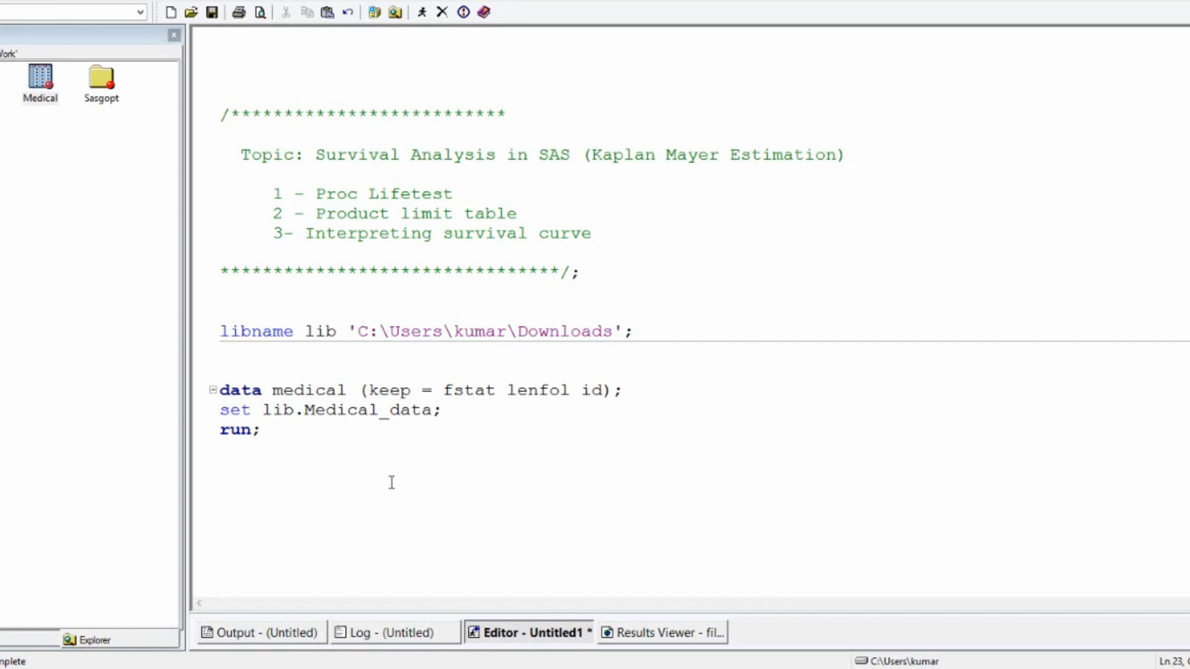
{"action": "left_click", "coordinate": [221, 469]}
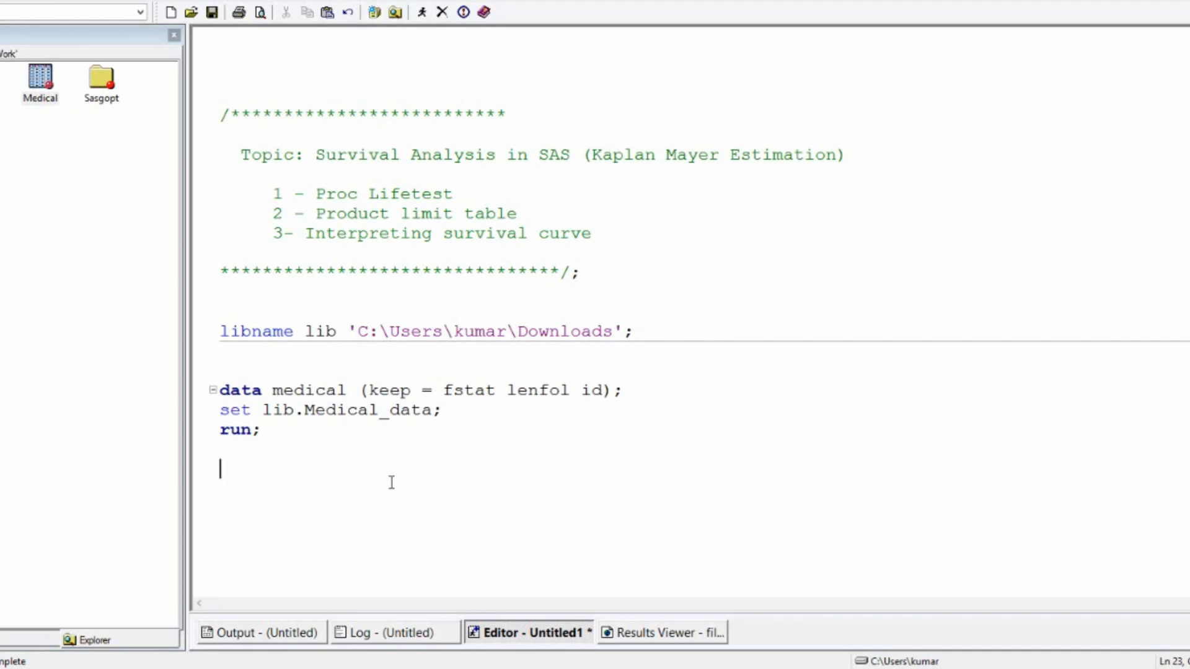
Step: Write proc lifetest data=medical atrisk plots=survival; to request at-risk counts and survival plots
{"action": "type", "text": "proc"}
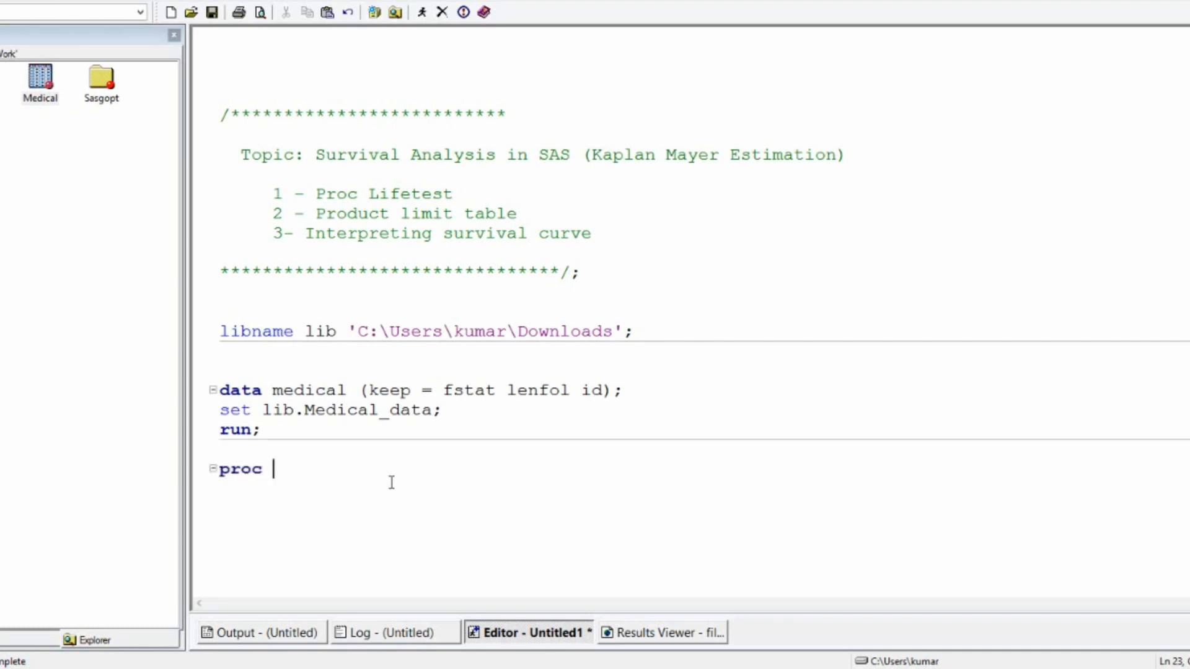
{"action": "type", "text": "lifetest data=medi"}
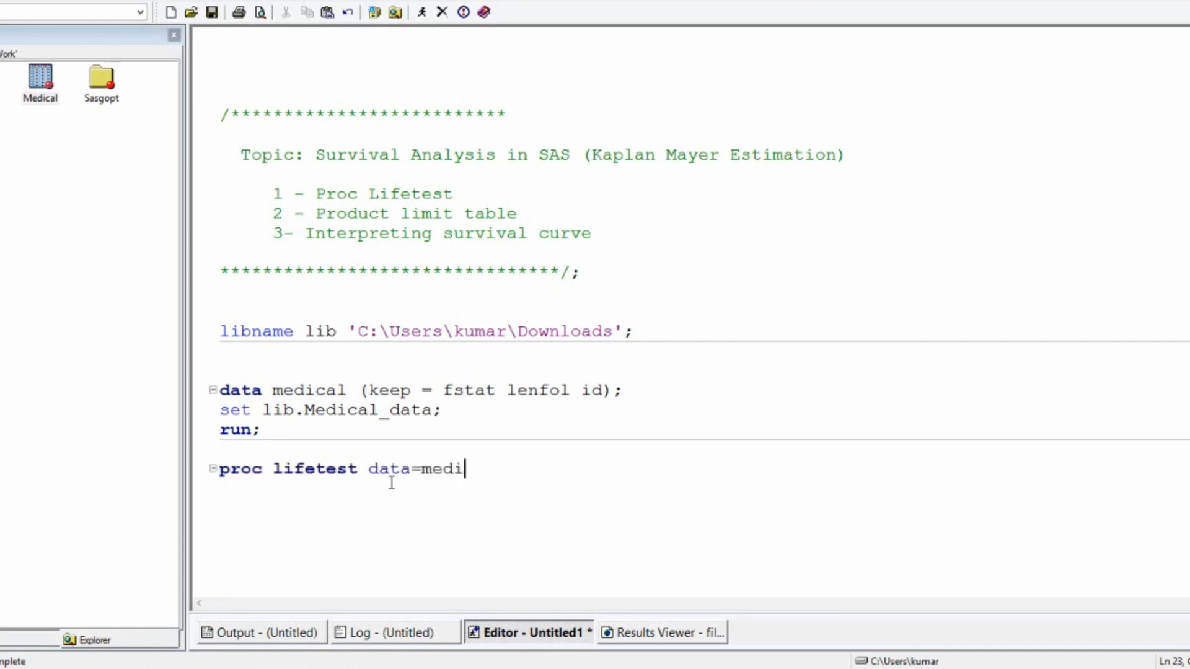
{"action": "type", "text": "cal at"}
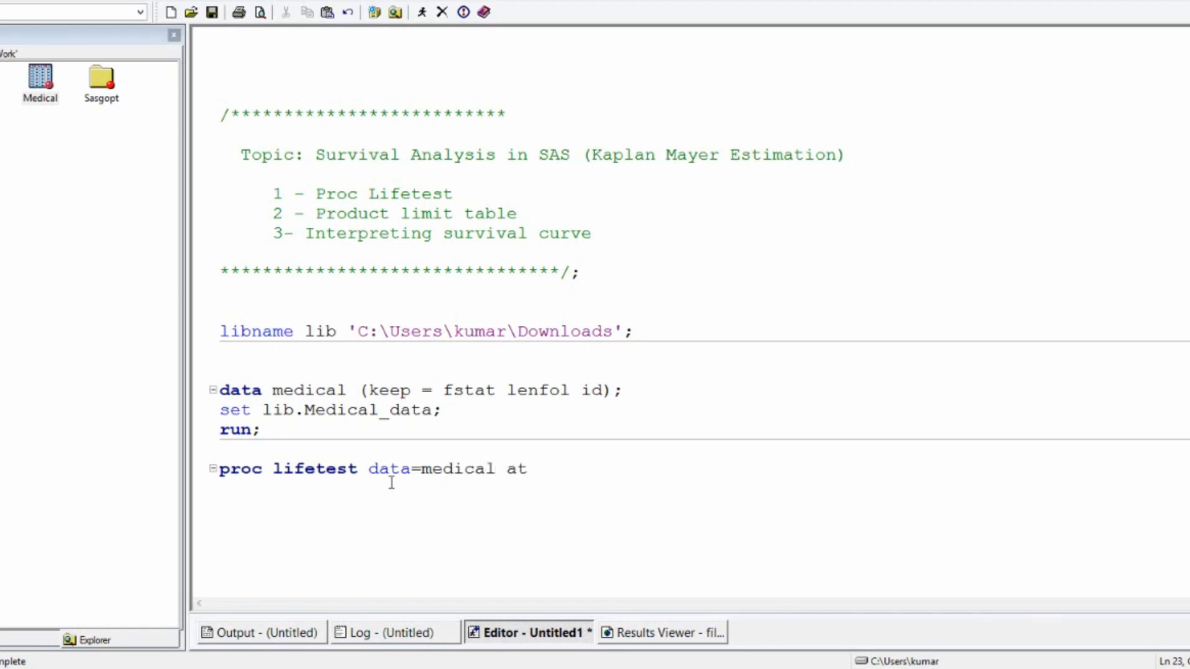
{"action": "type", "text": "r"}
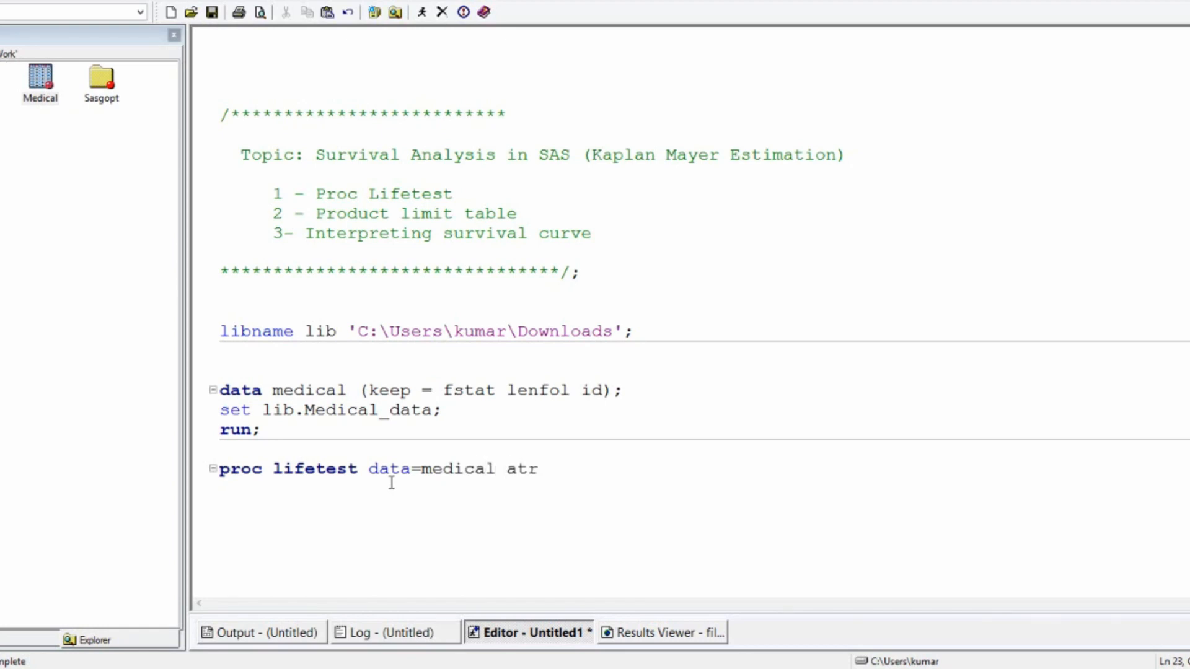
{"action": "type", "text": "isk"}
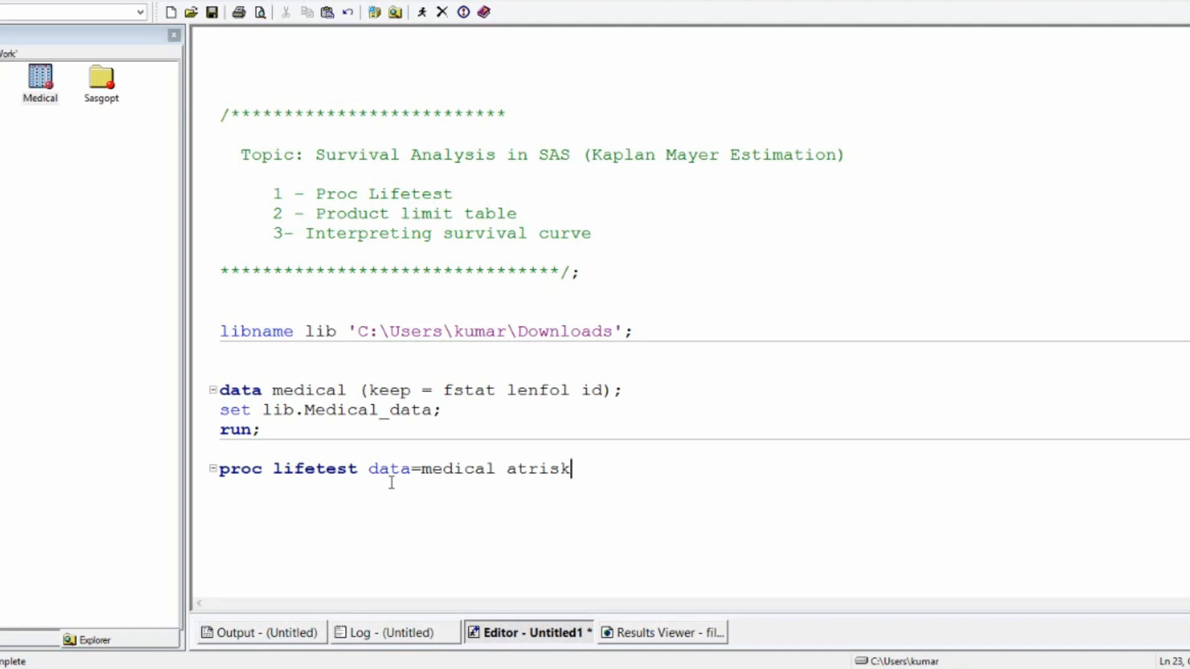
{"action": "type", "text": "plots"}
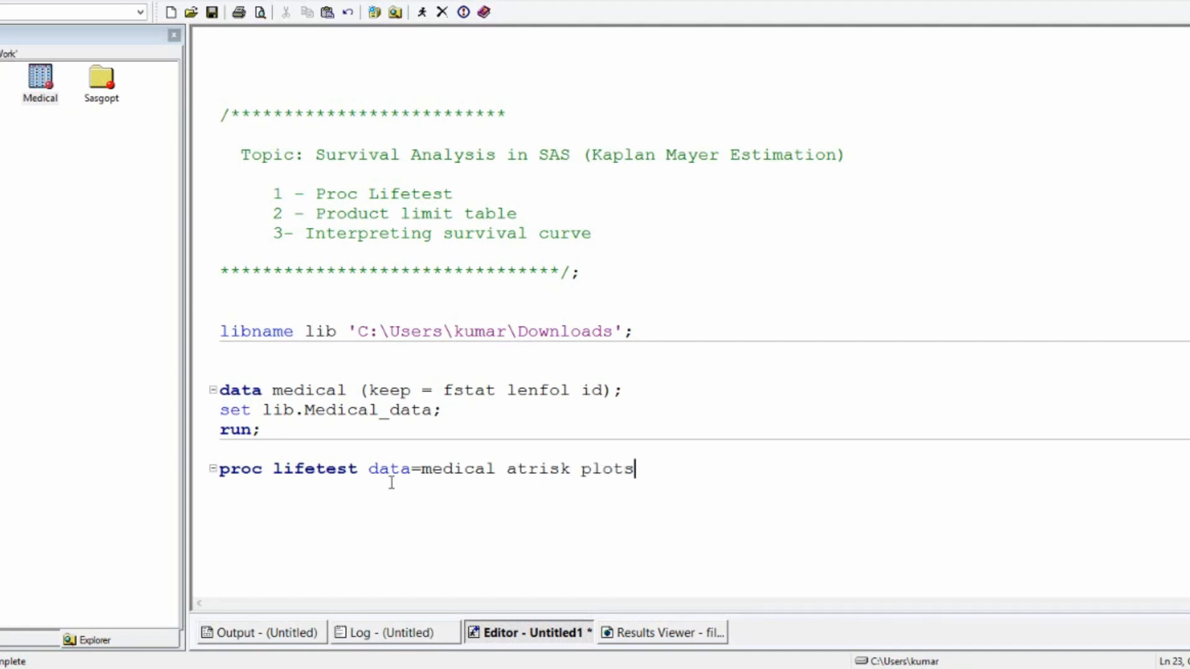
{"action": "type", "text": "=s"}
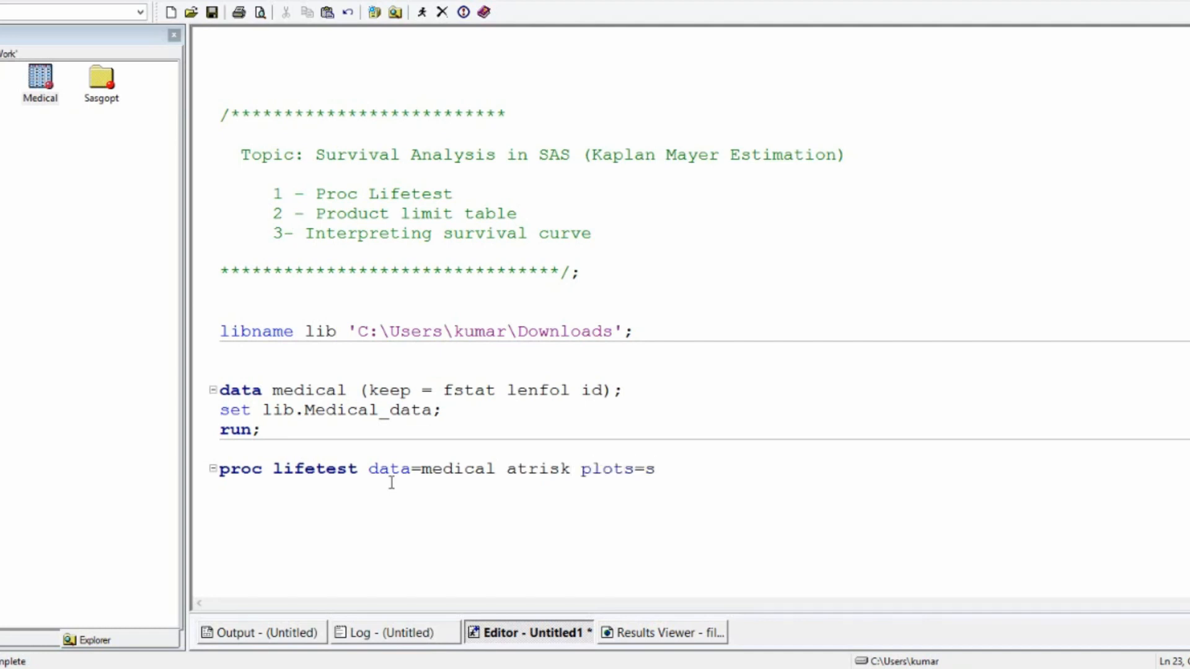
{"action": "type", "text": "urvival"}
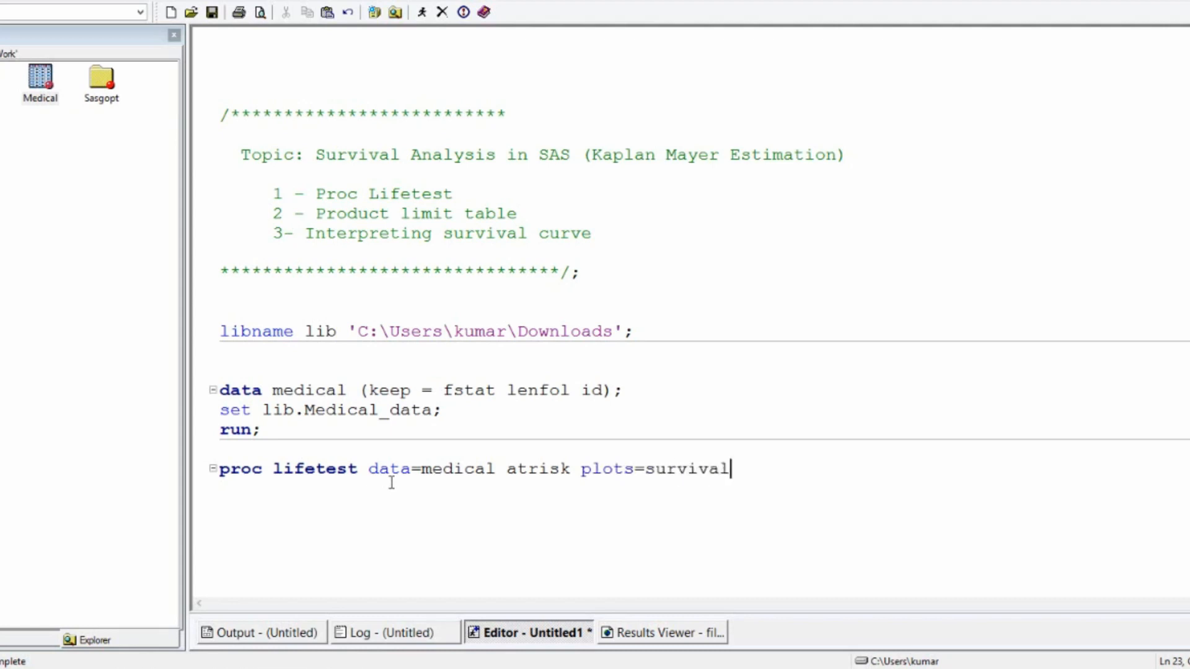
{"action": "type", "text": ";"}
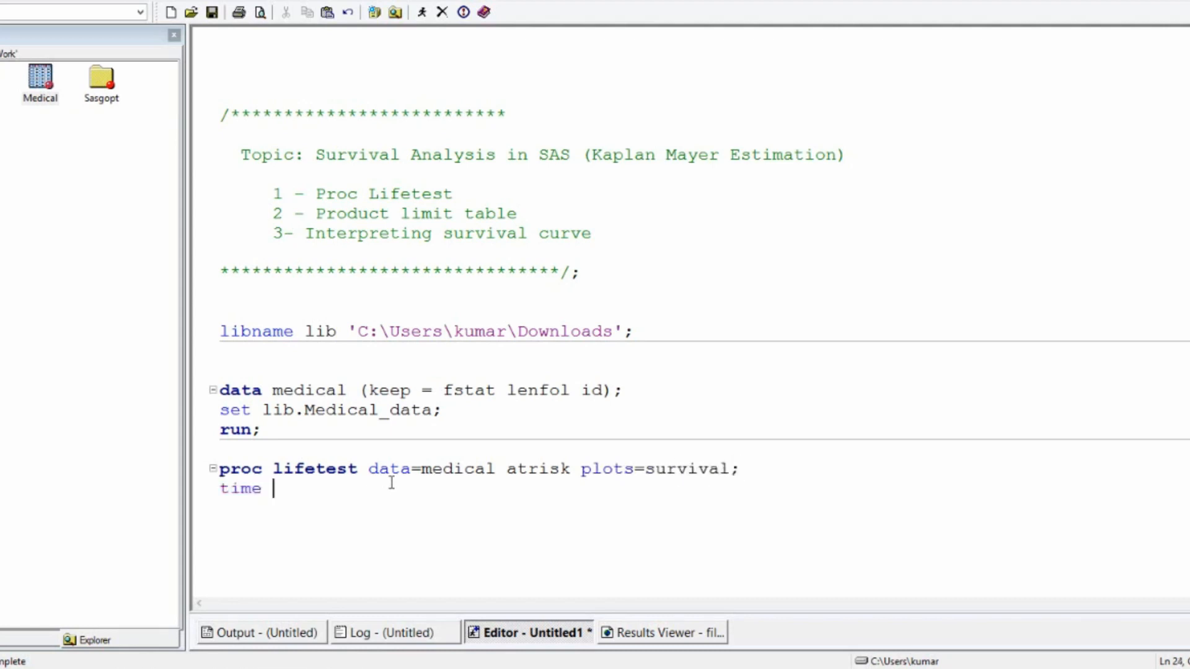
Step: Add the time statement lenfol*fstat(0); so 0 marks censored cases
{"action": "type", "text": "le"}
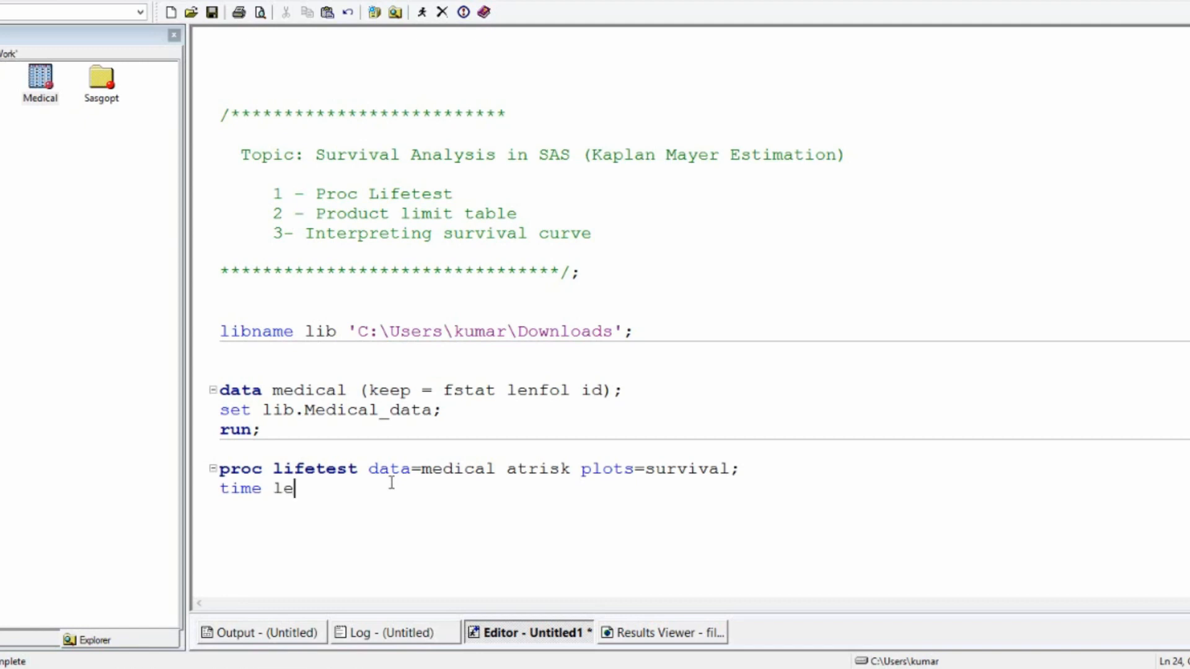
{"action": "type", "text": "nfol"}
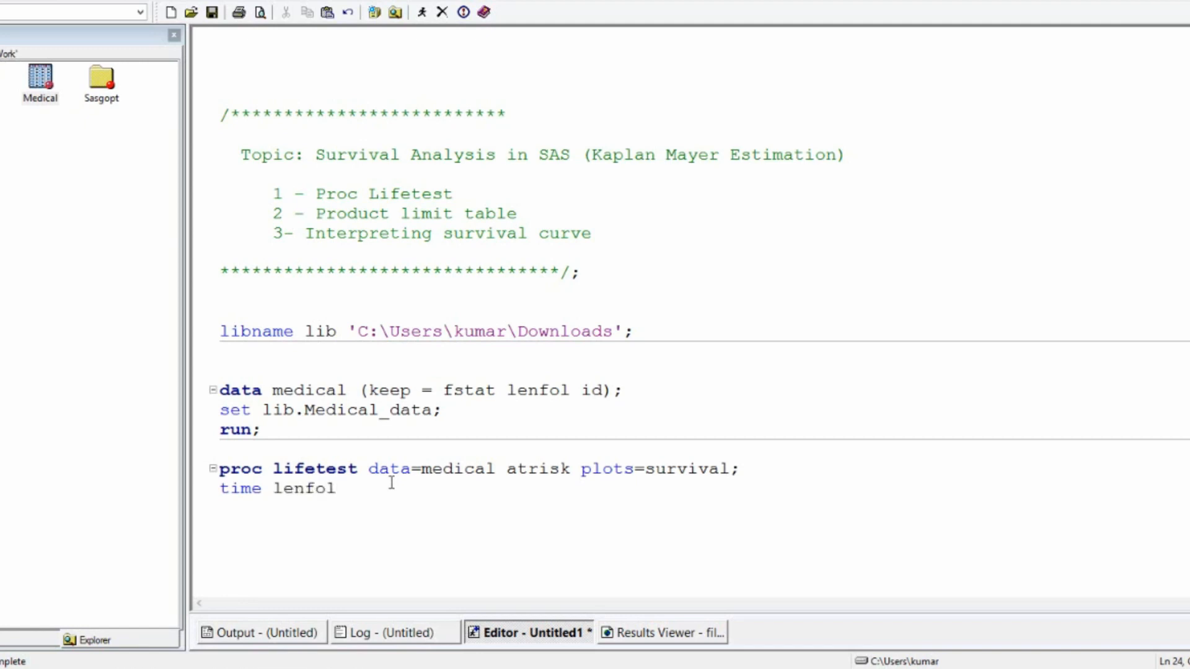
{"action": "type", "text": "*fstat"}
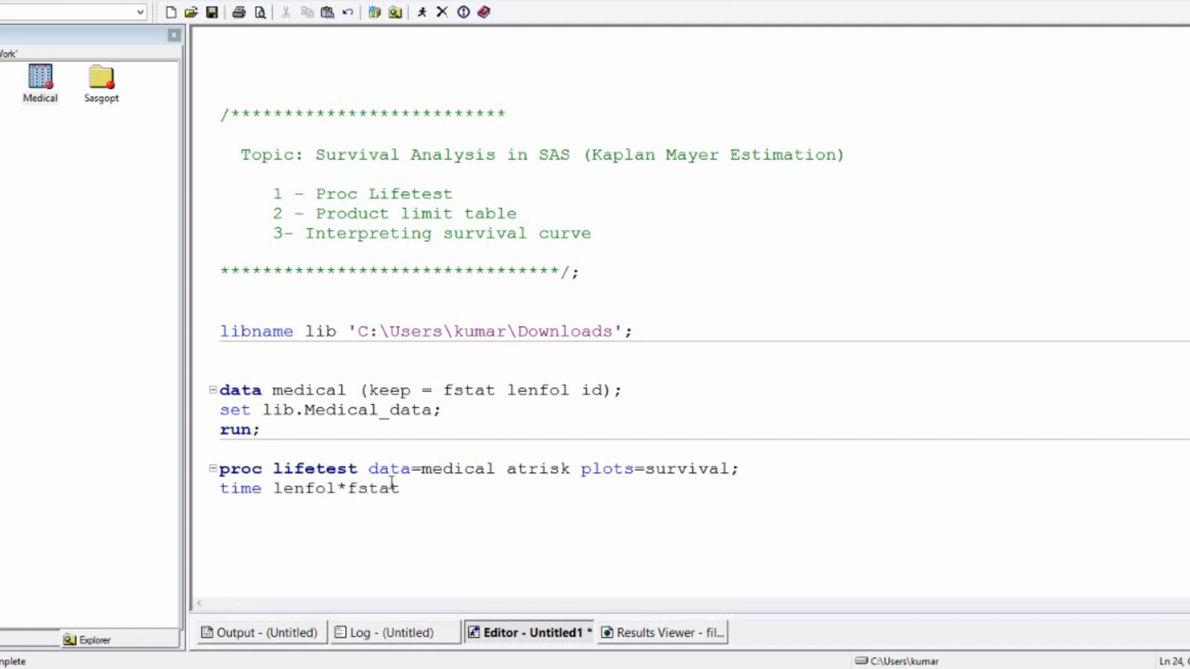
{"action": "type", "text": "(0)"}
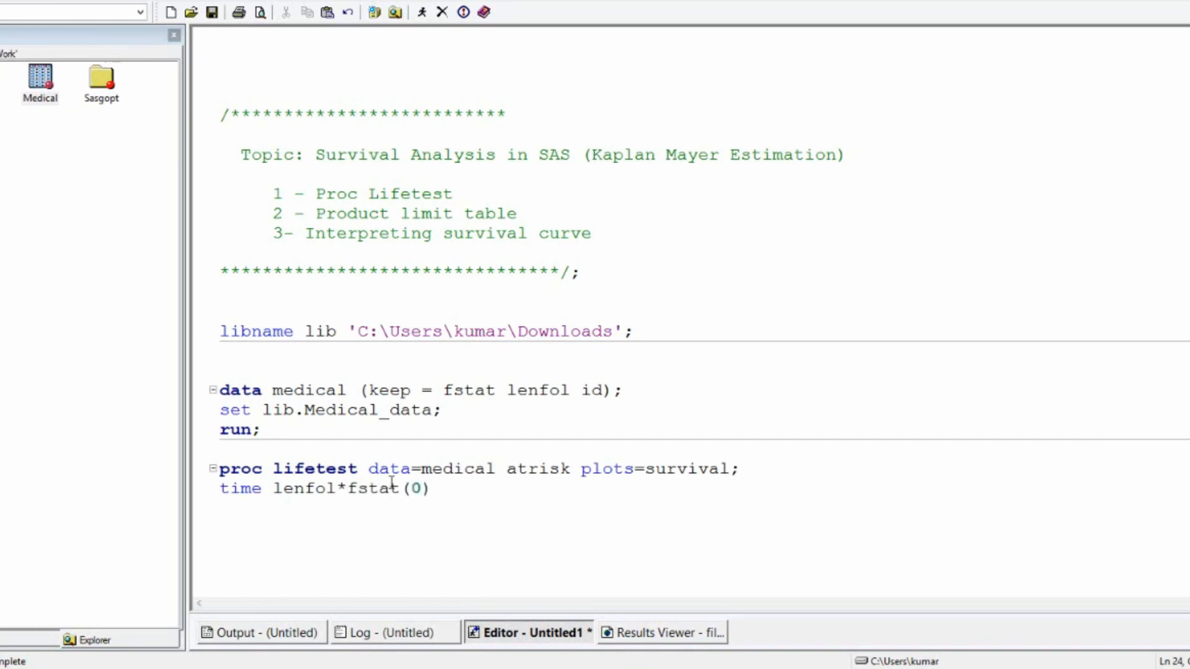
{"action": "type", "text": ";"}
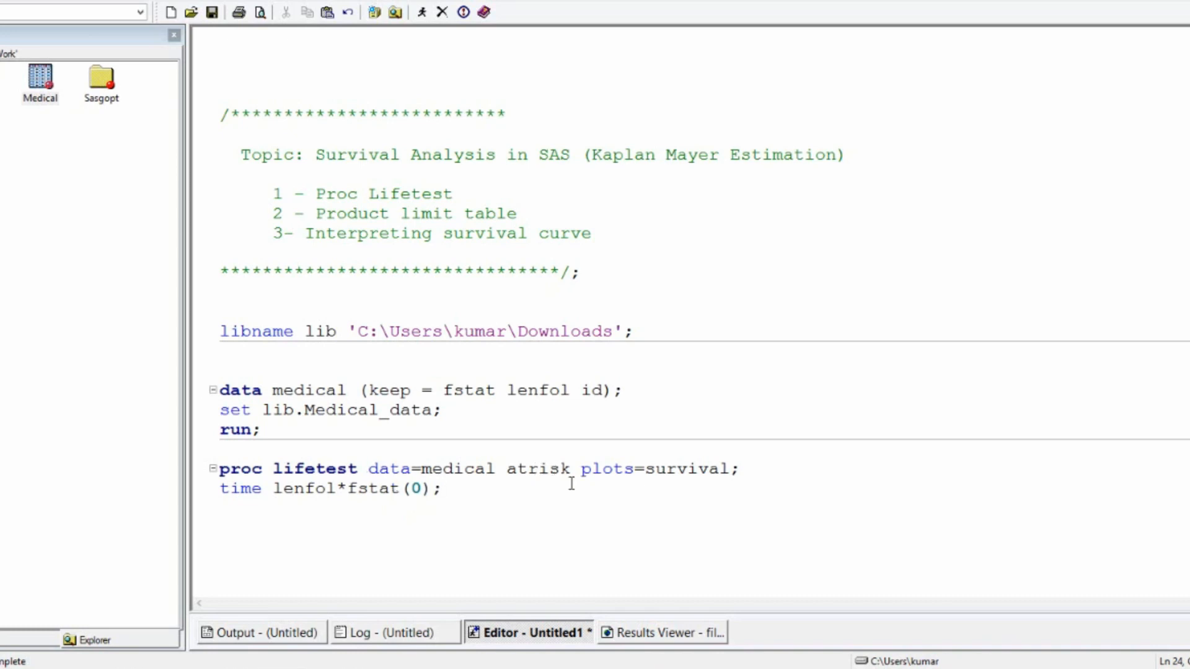
{"action": "mouse_move", "coordinate": [543, 508]}
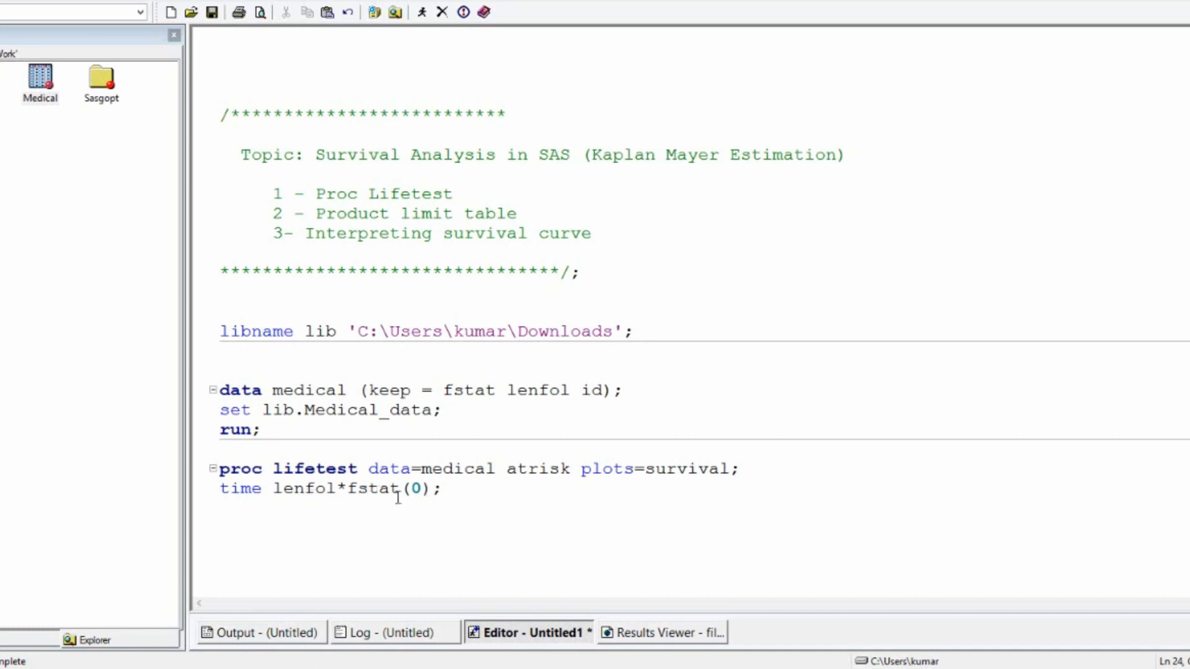
{"action": "left_click", "coordinate": [444, 489]}
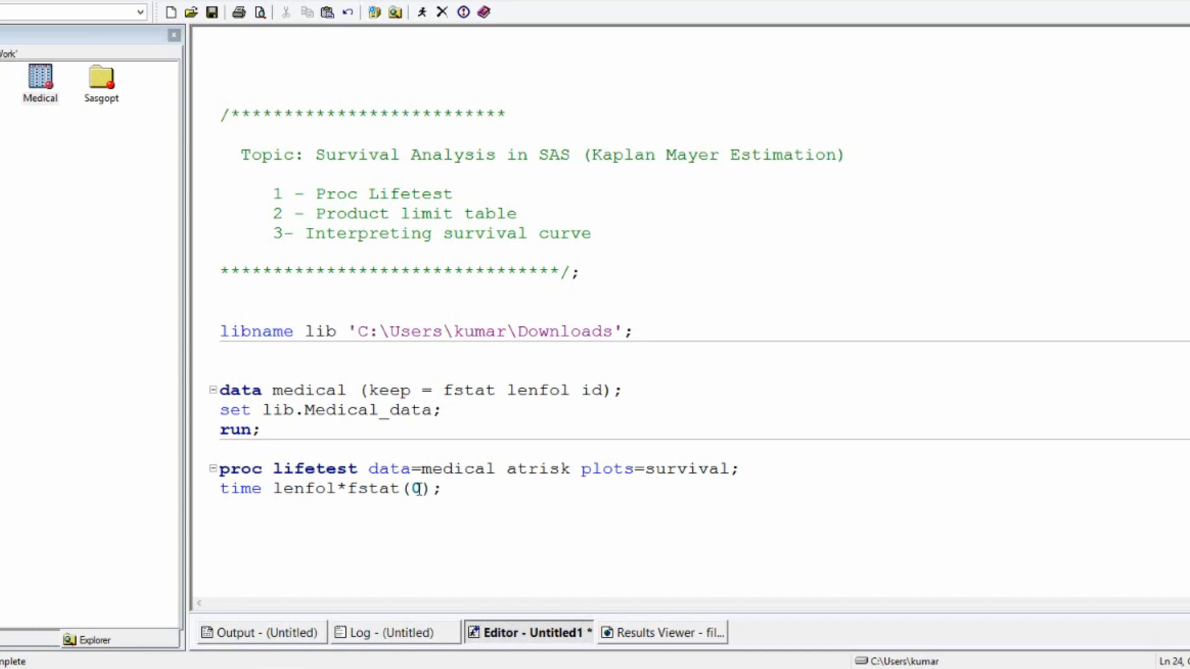
{"action": "left_click", "coordinate": [443, 489]}
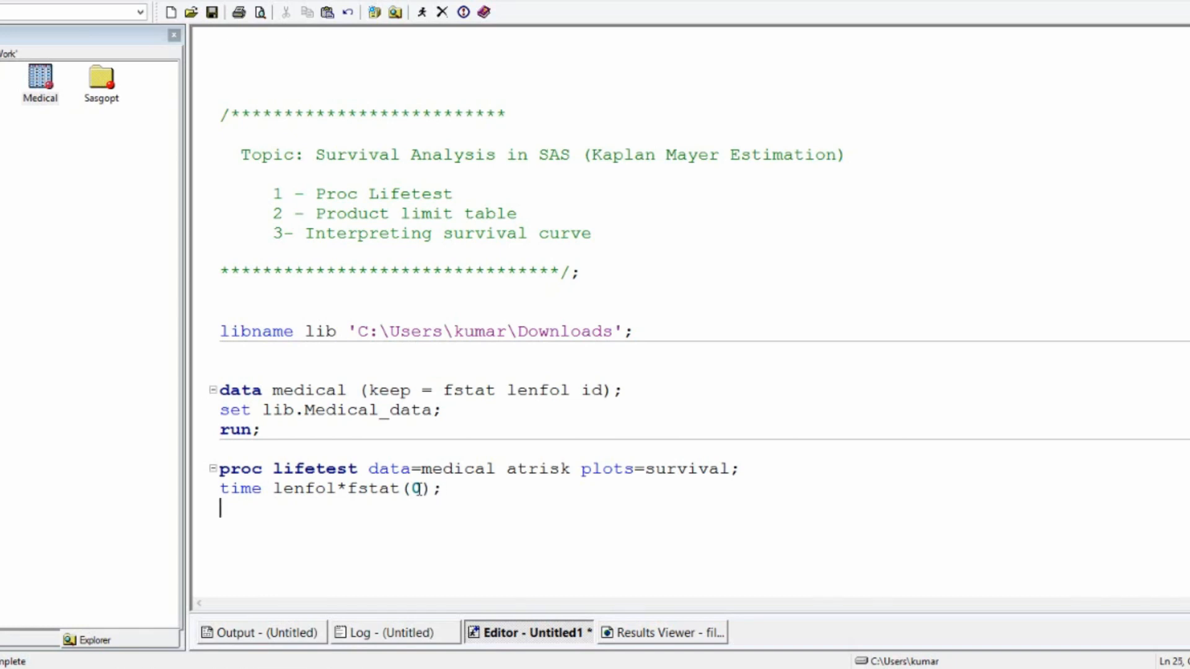
{"action": "type", "text": "run;"}
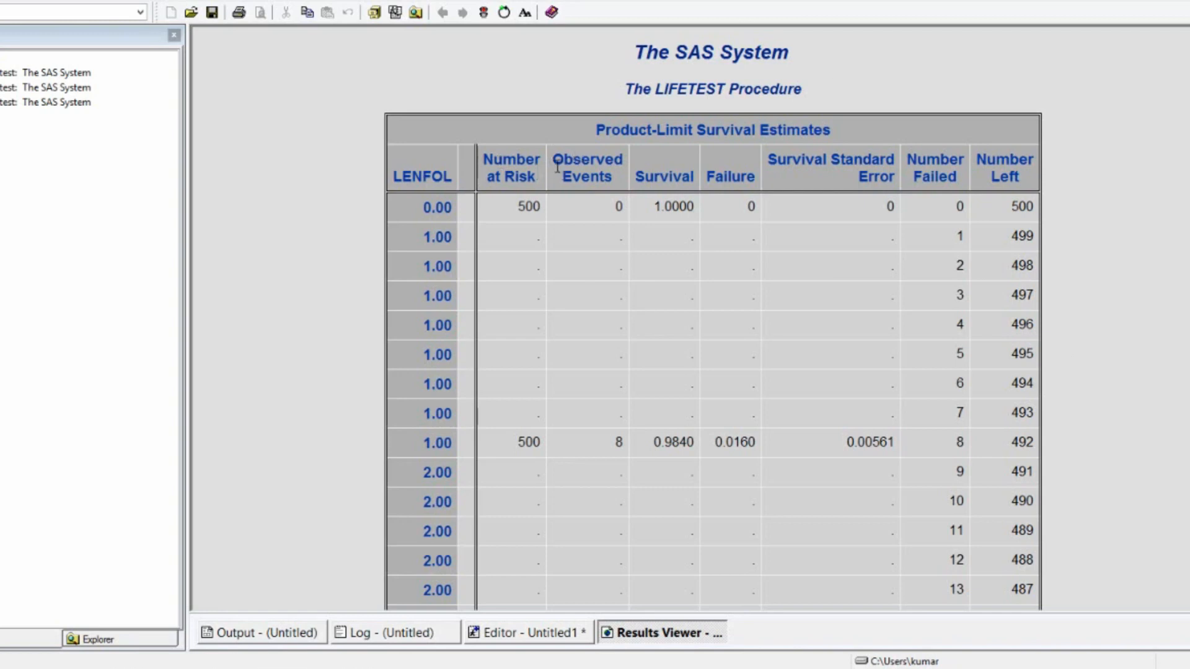
{"action": "mouse_move", "coordinate": [434, 212]}
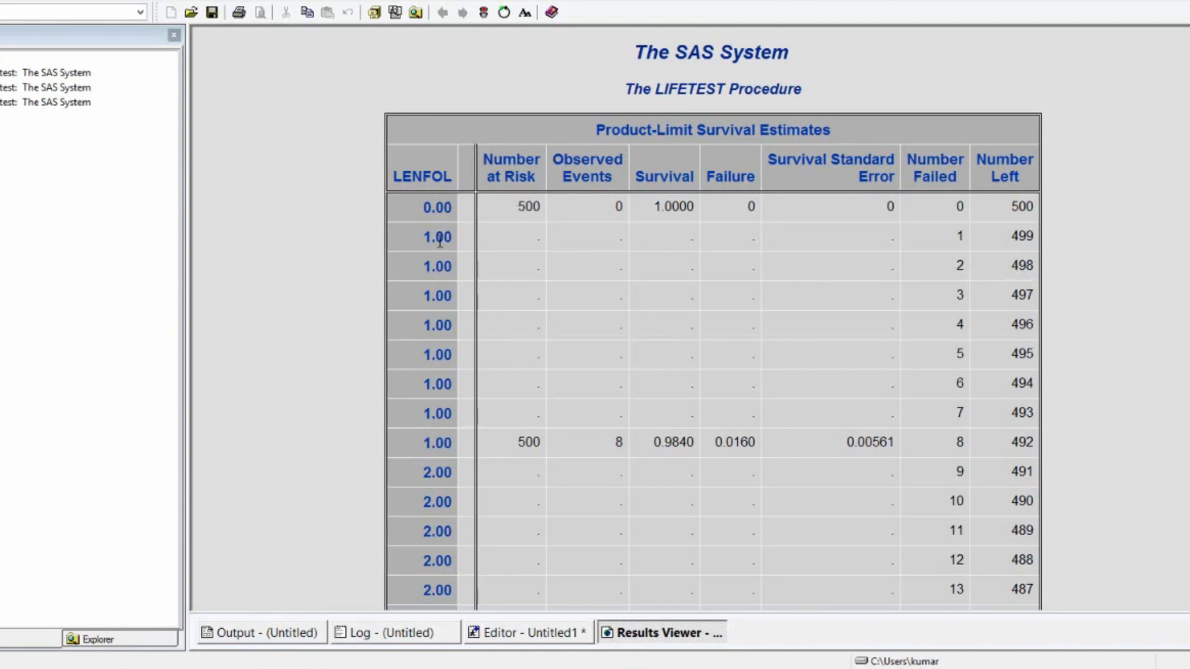
{"action": "mouse_move", "coordinate": [516, 243]}
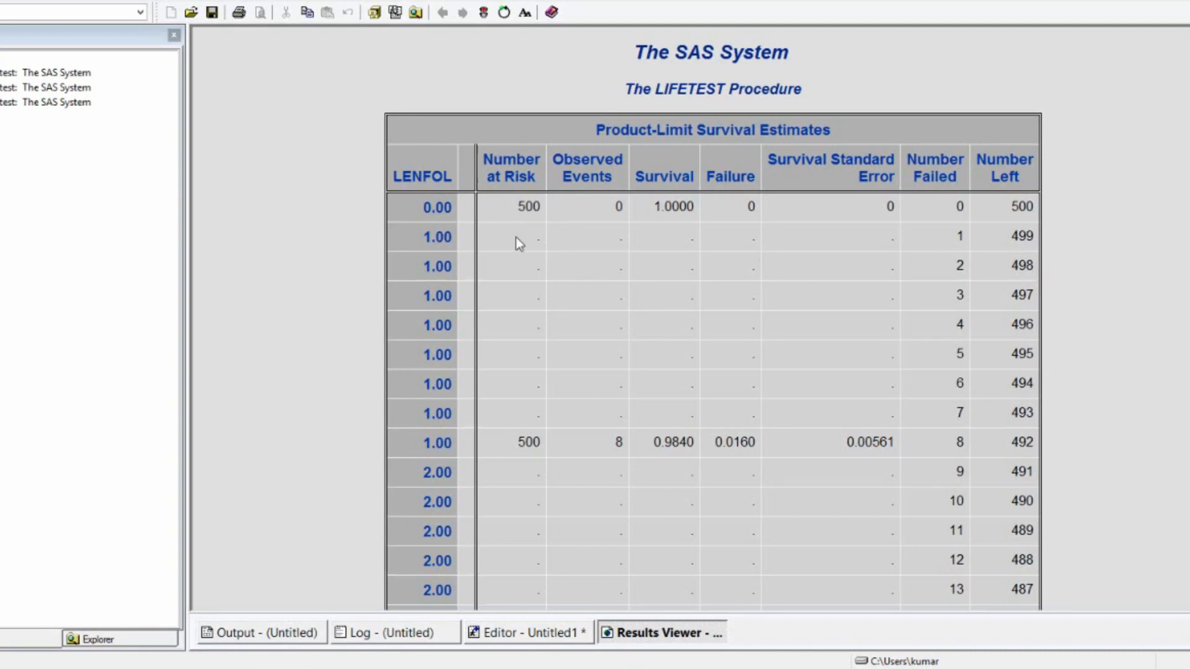
{"action": "mouse_move", "coordinate": [966, 250]}
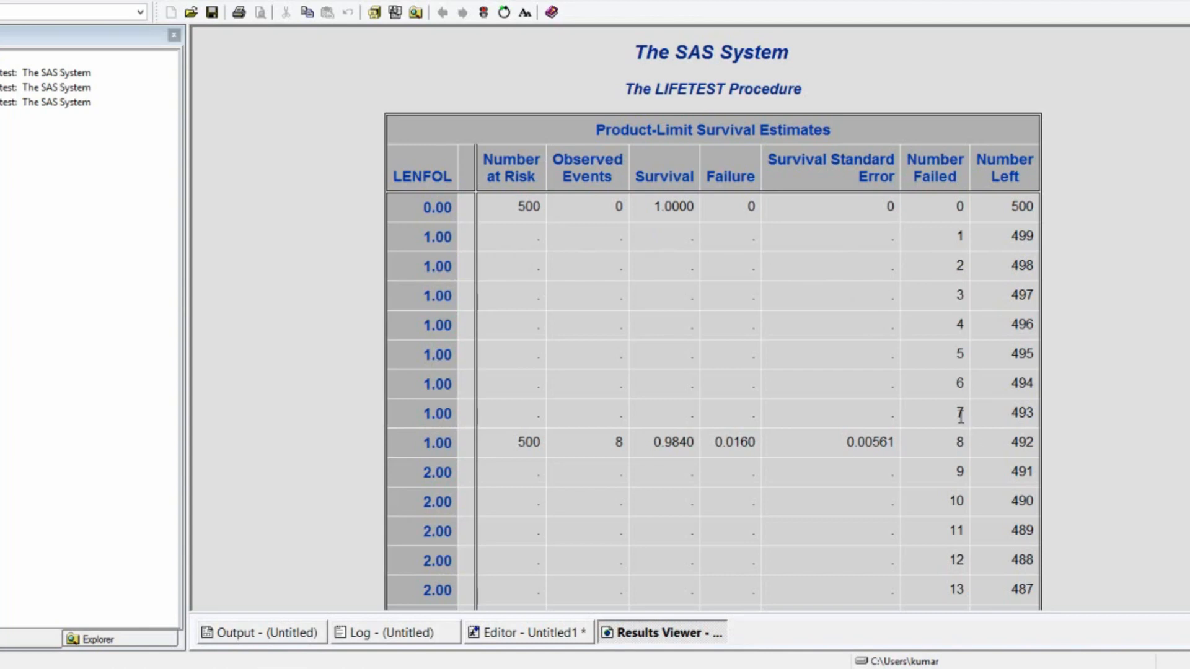
{"action": "mouse_move", "coordinate": [1003, 408]}
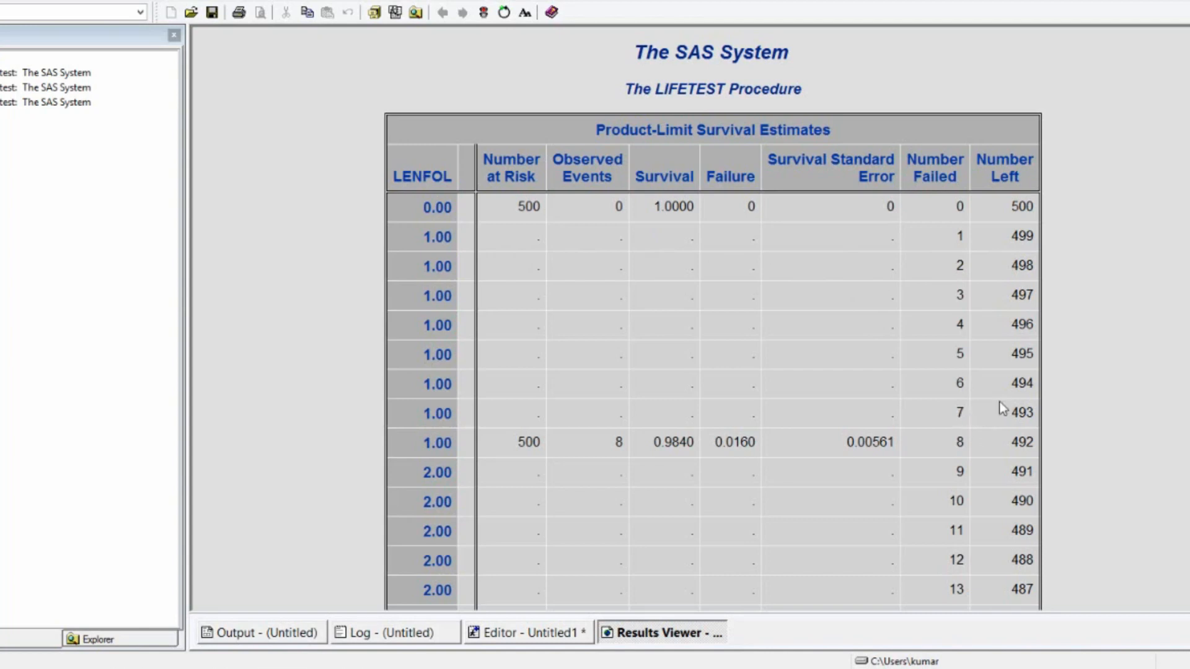
{"action": "mouse_move", "coordinate": [617, 471]}
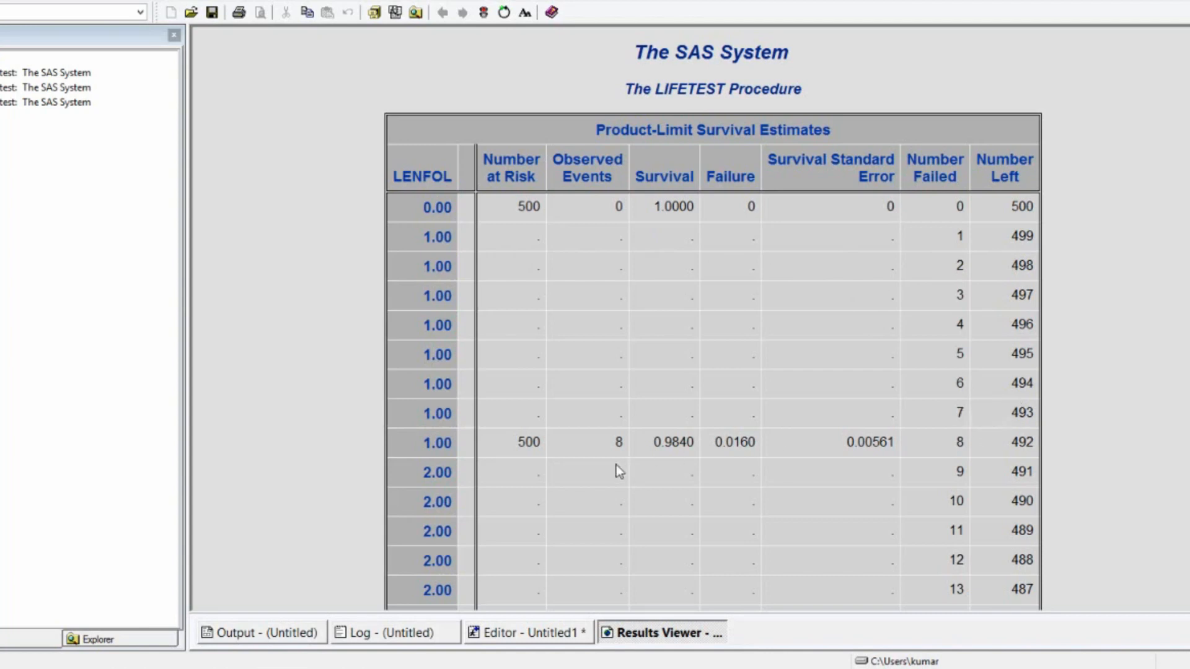
{"action": "mouse_move", "coordinate": [475, 483]}
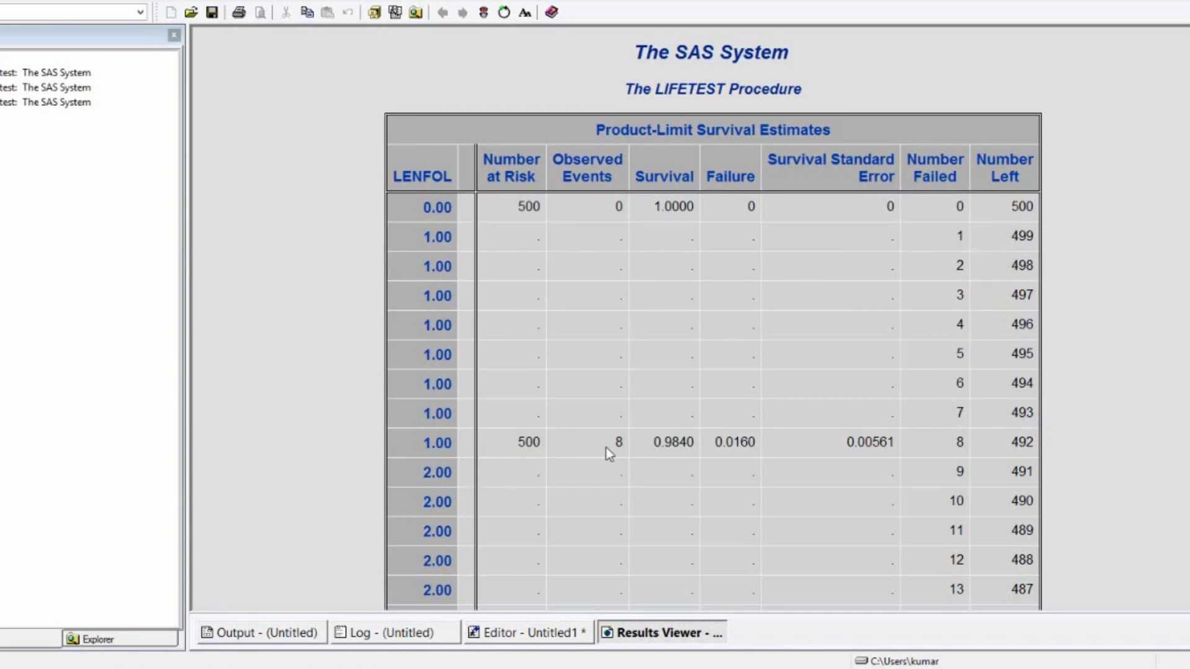
{"action": "mouse_move", "coordinate": [904, 469]}
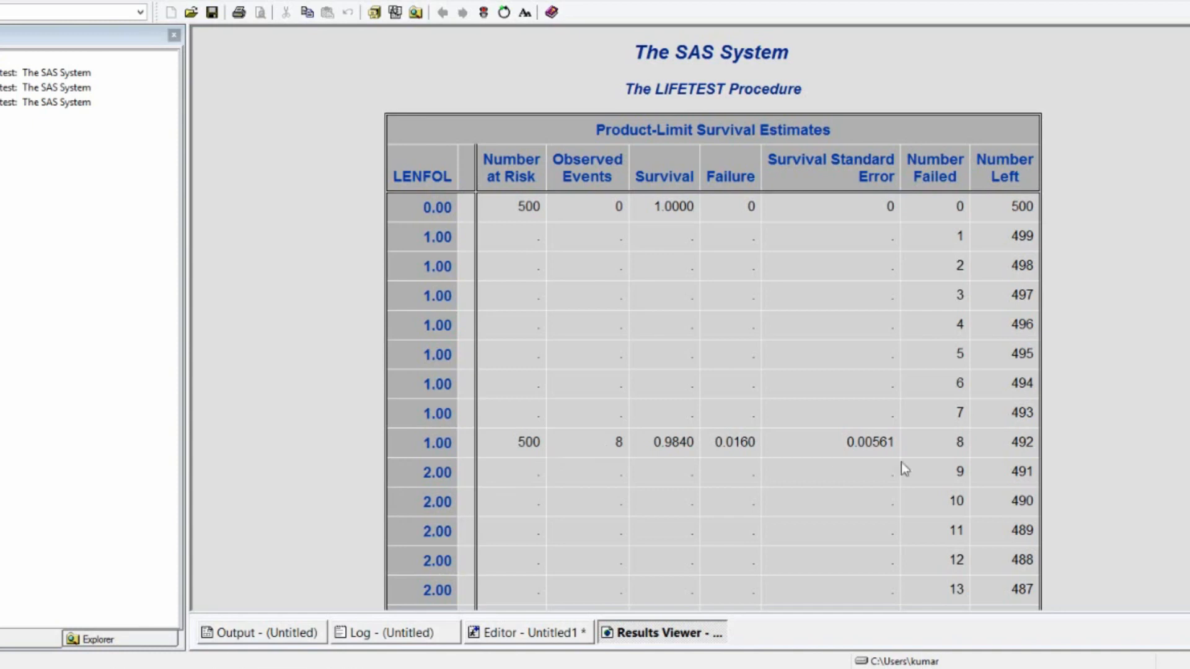
Step: Scroll through the Product-Limit Survival Estimates table, reaching survival 0.9840 after eight events at one day
{"action": "scroll", "scroll_direction": "down", "scroll_amount": 3}
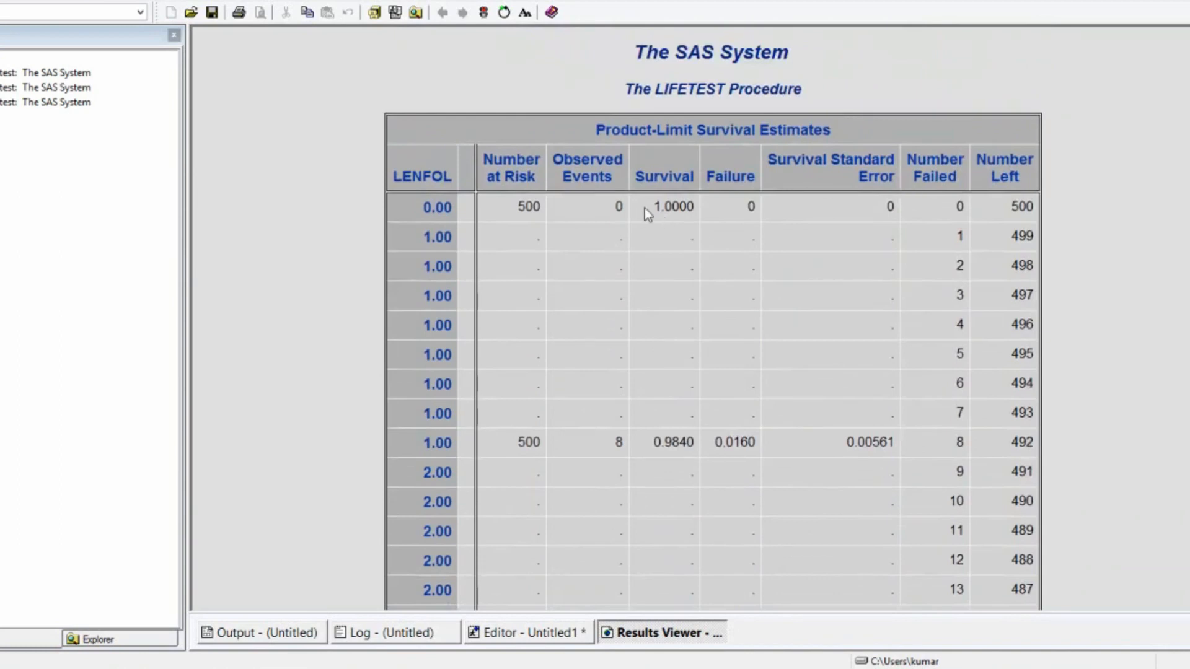
{"action": "mouse_move", "coordinate": [660, 208]}
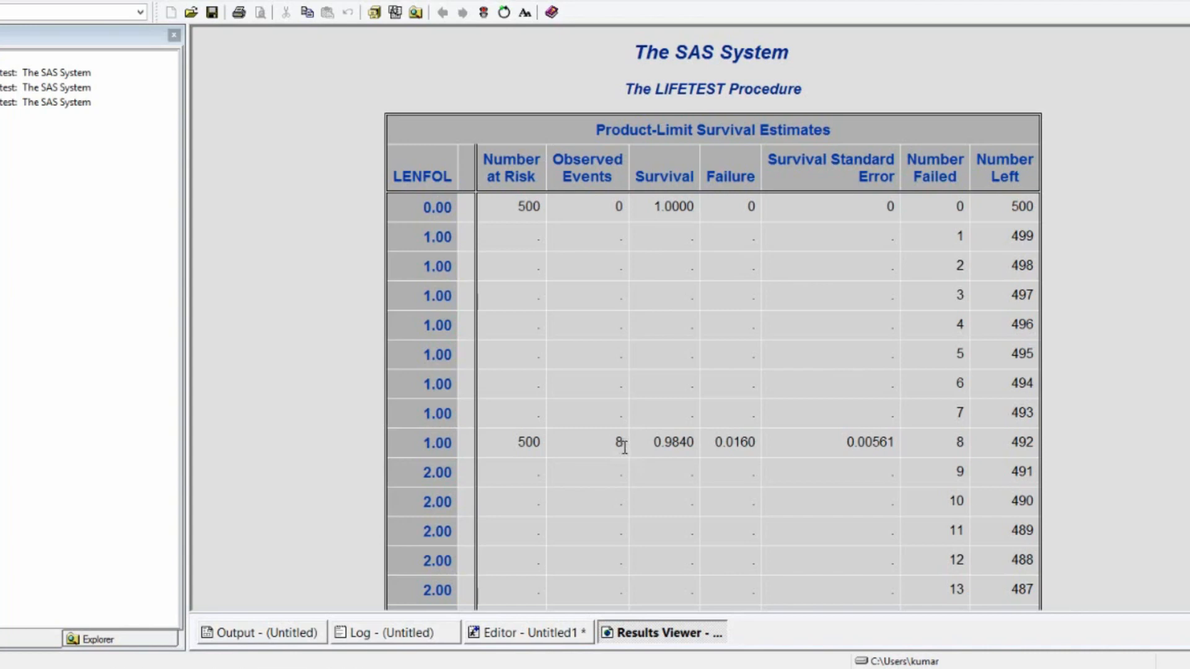
{"action": "mouse_move", "coordinate": [634, 455]}
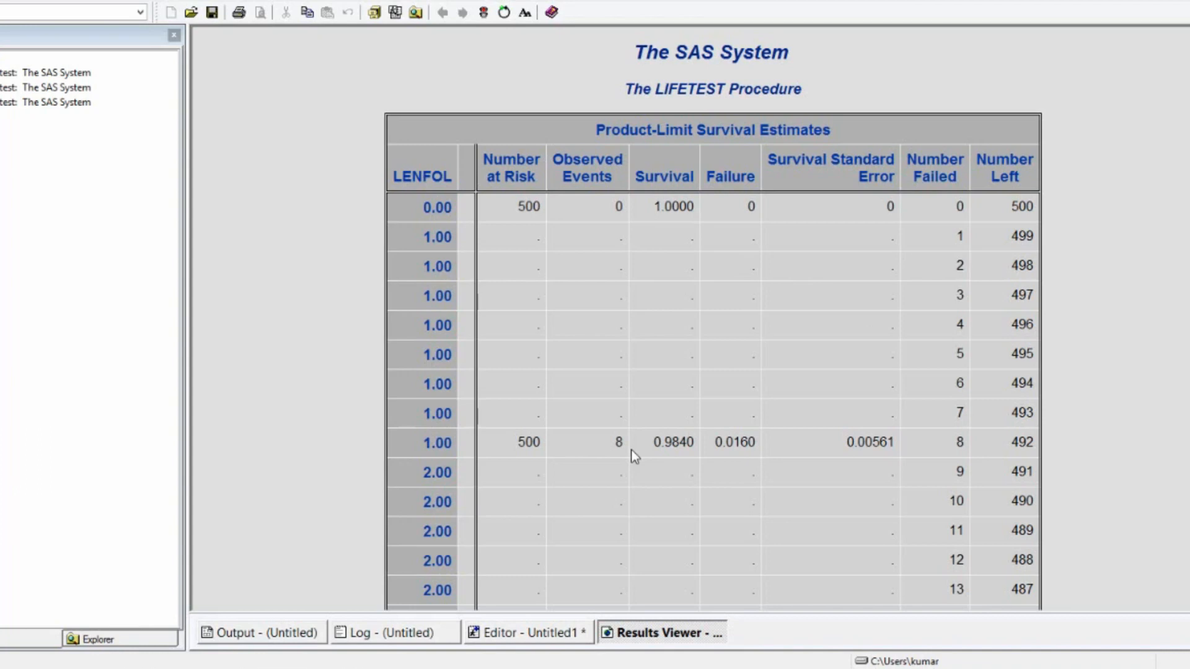
{"action": "mouse_move", "coordinate": [1129, 505]}
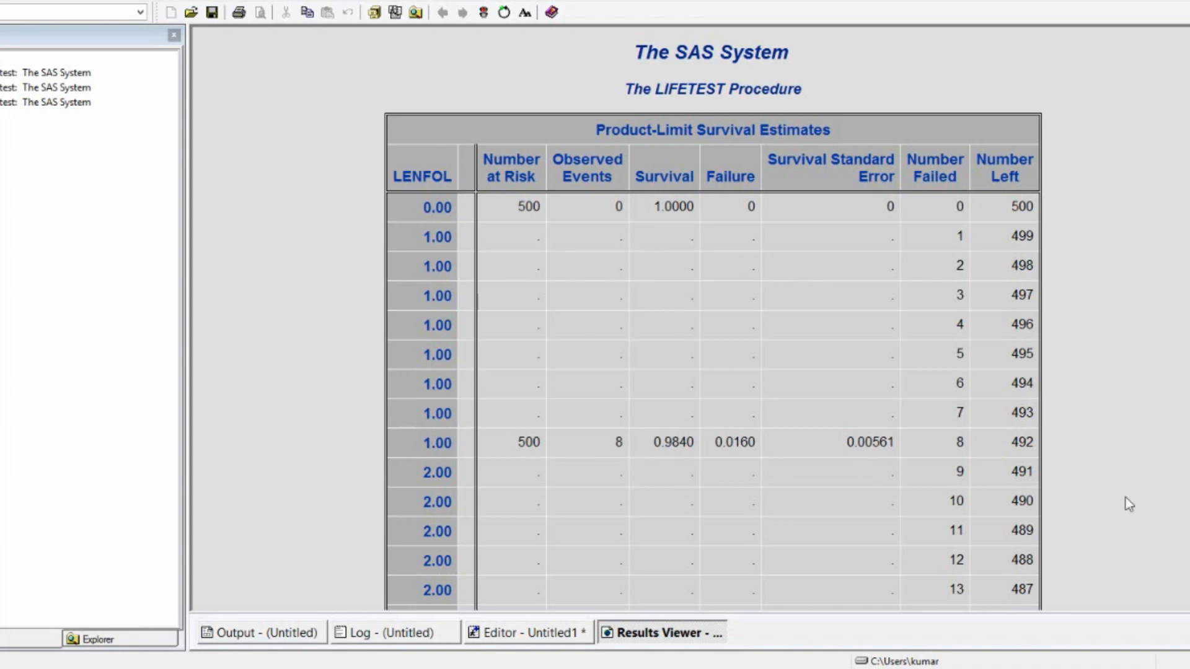
{"action": "scroll", "scroll_direction": "down", "scroll_amount": 3}
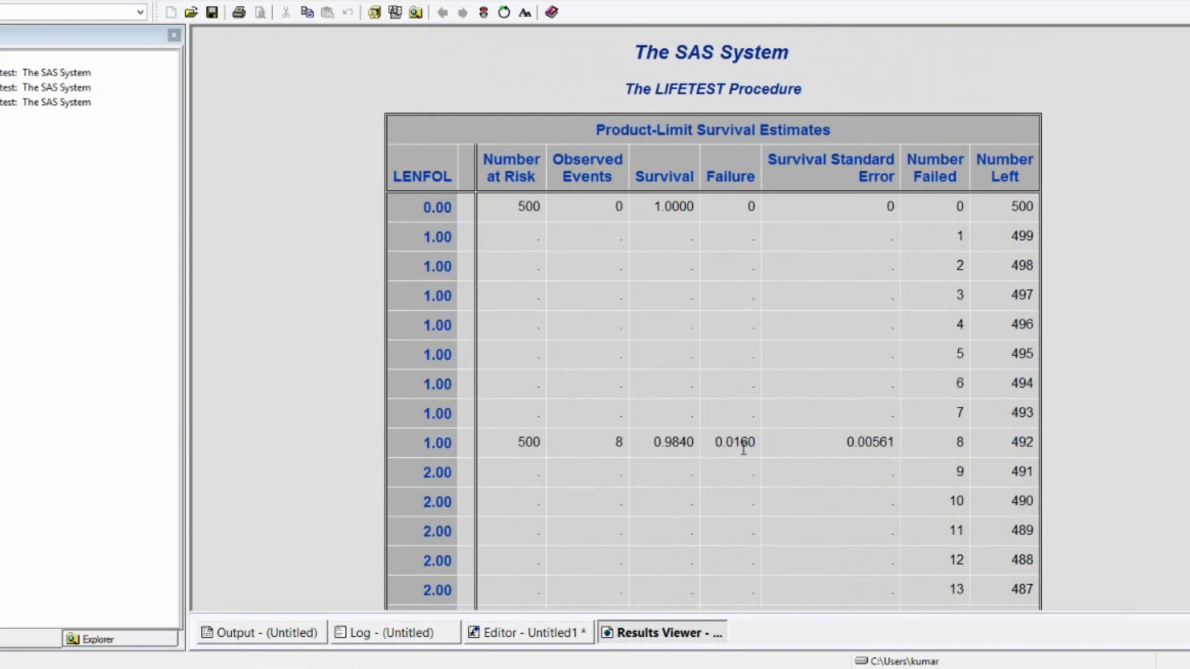
{"action": "mouse_move", "coordinate": [770, 440]}
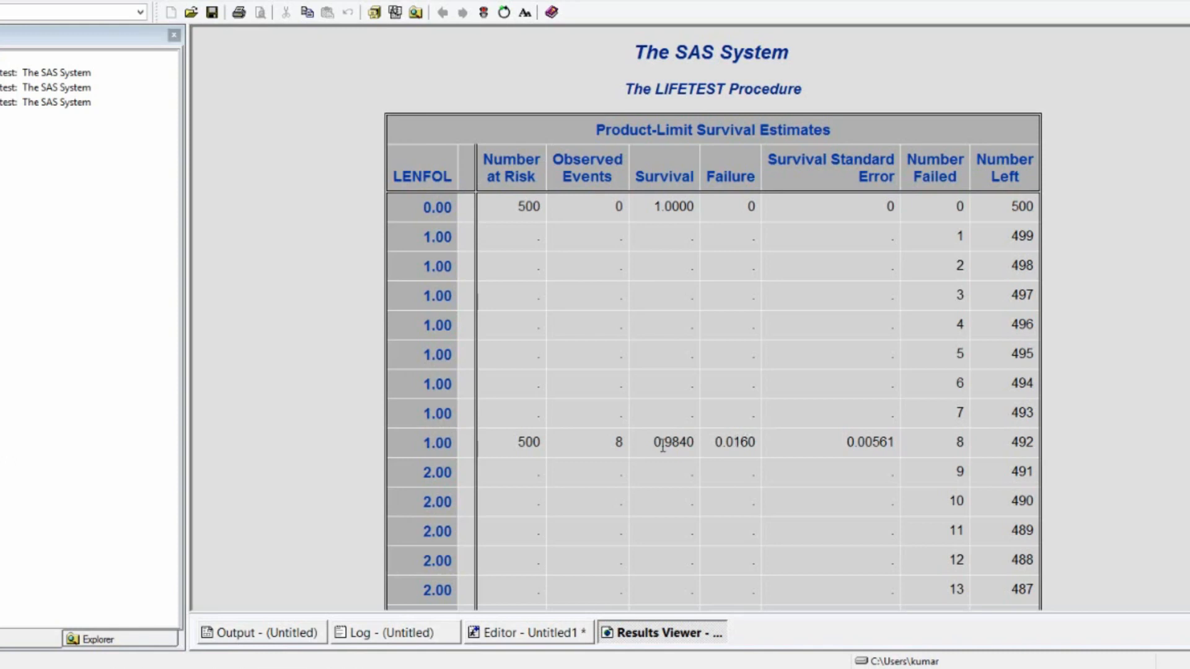
{"action": "mouse_move", "coordinate": [668, 465]}
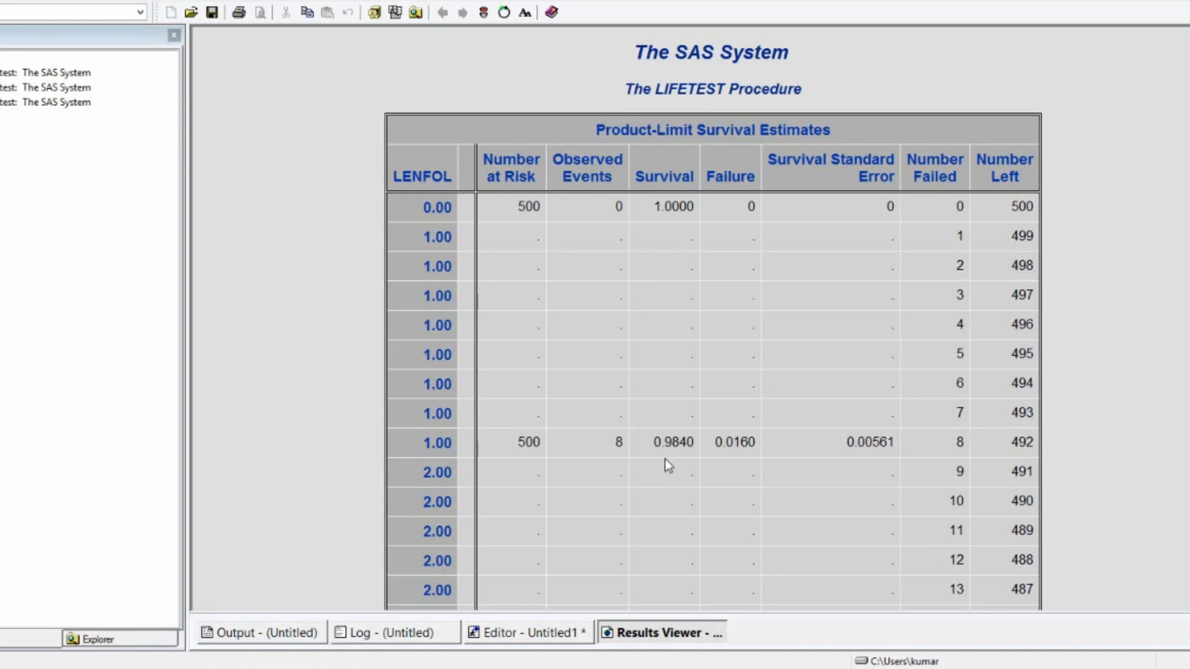
Step: Scroll past the remaining survival estimates and the LENFOL quartile estimates (median 1627 days) toward the plot
{"action": "scroll", "scroll_direction": "down", "scroll_amount": 3}
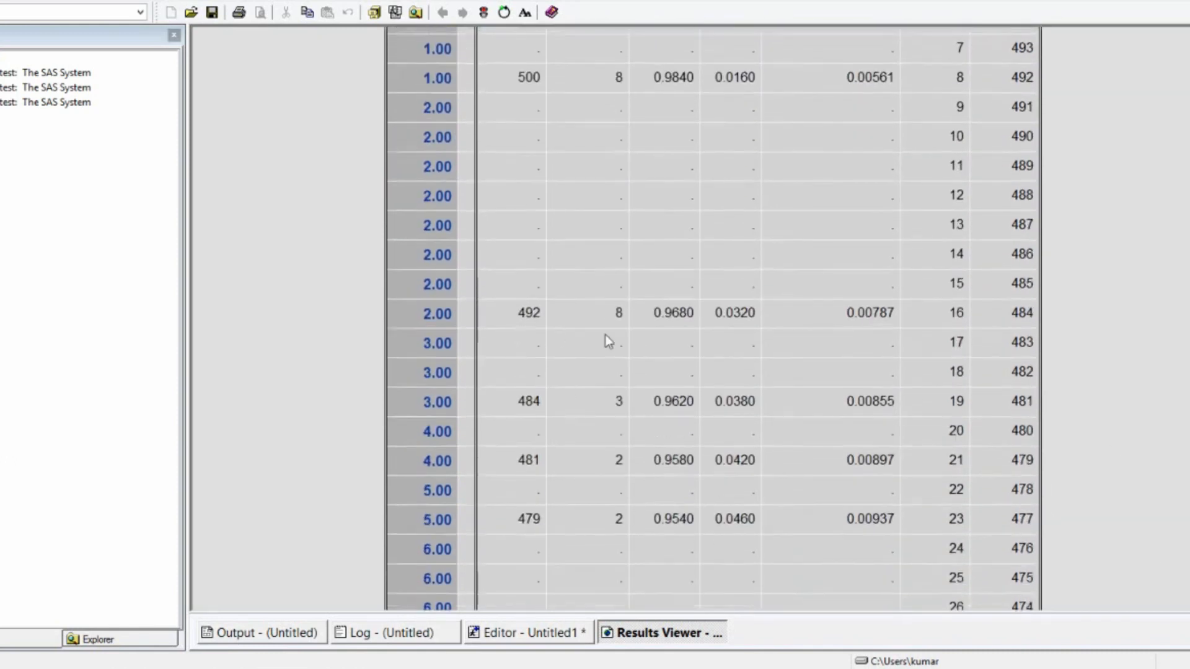
{"action": "mouse_move", "coordinate": [678, 330]}
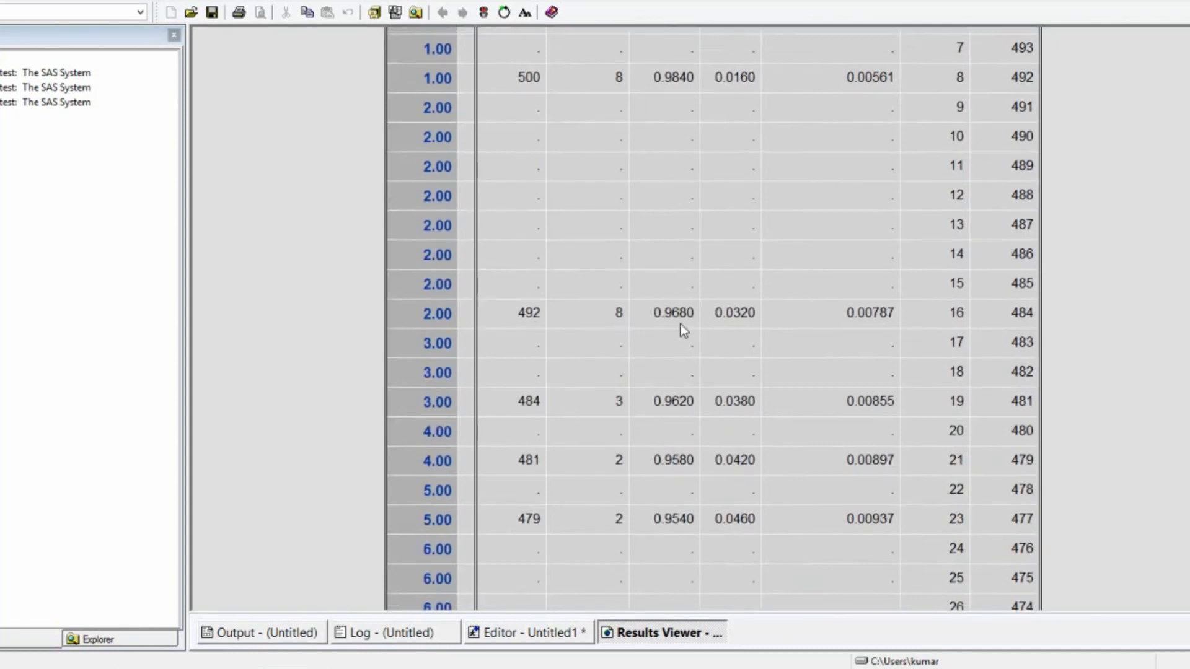
{"action": "mouse_move", "coordinate": [1105, 479]}
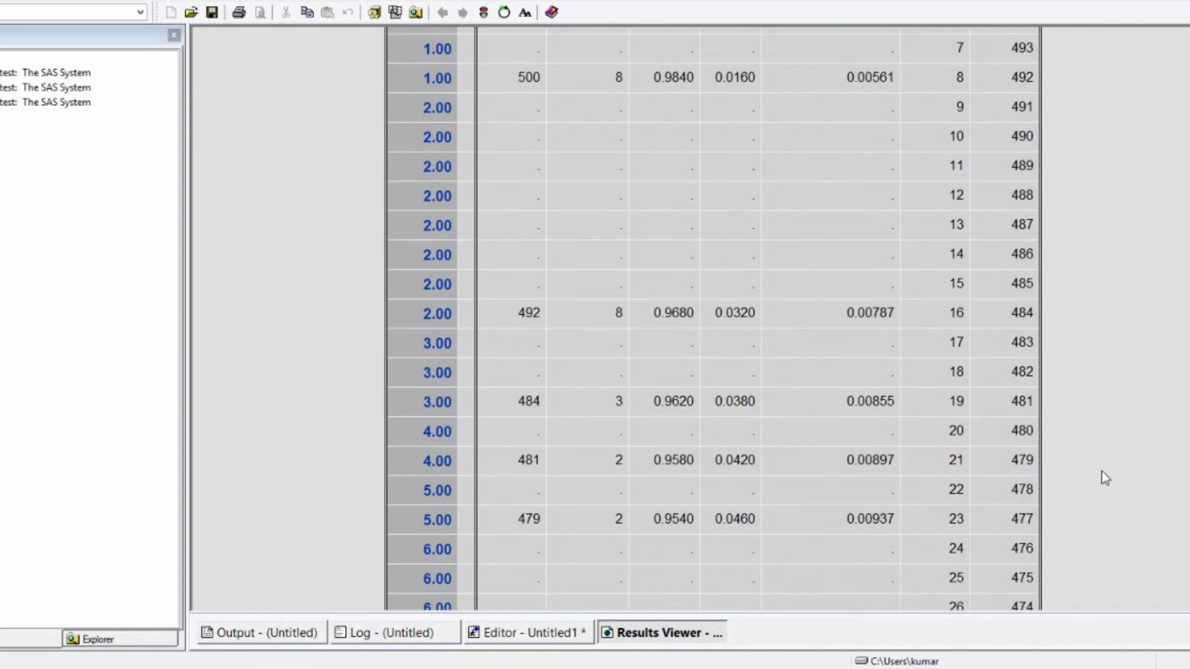
{"action": "scroll", "scroll_direction": "down", "scroll_amount": 3}
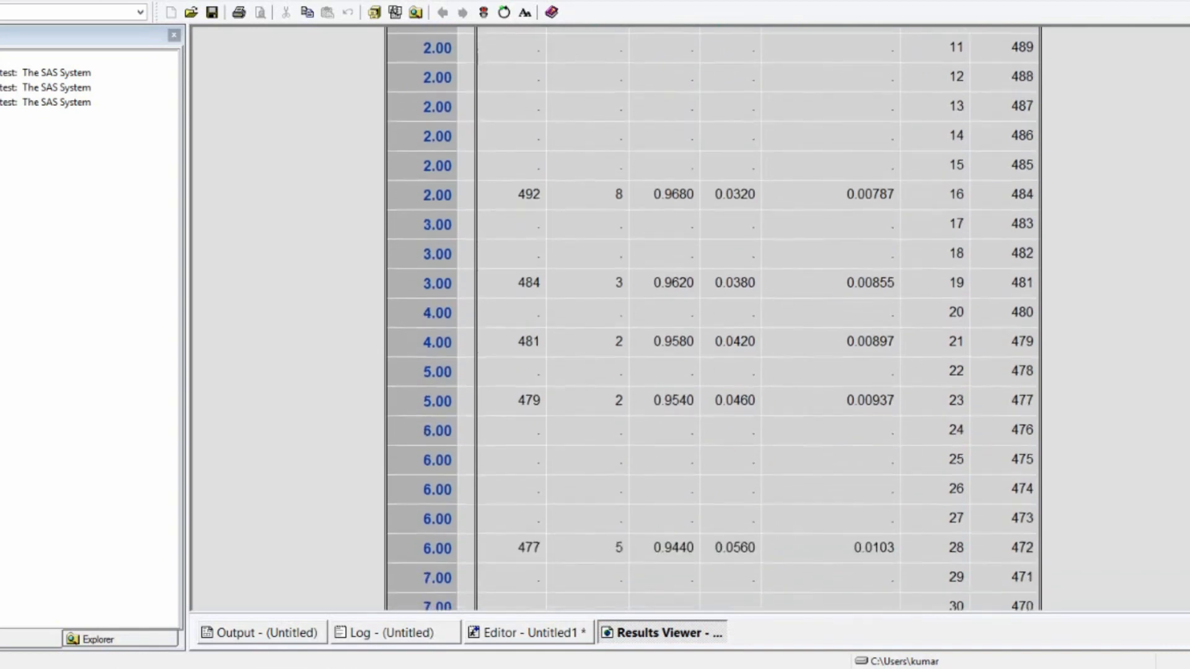
{"action": "scroll", "scroll_direction": "down", "scroll_amount": 3}
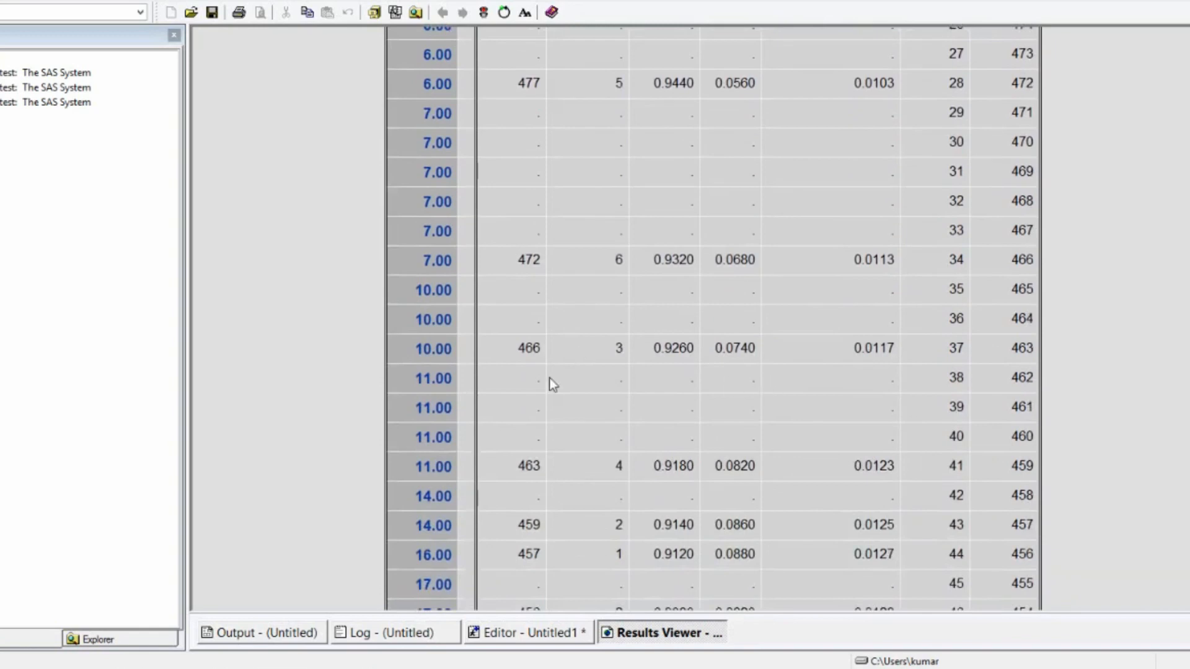
{"action": "mouse_move", "coordinate": [526, 448]}
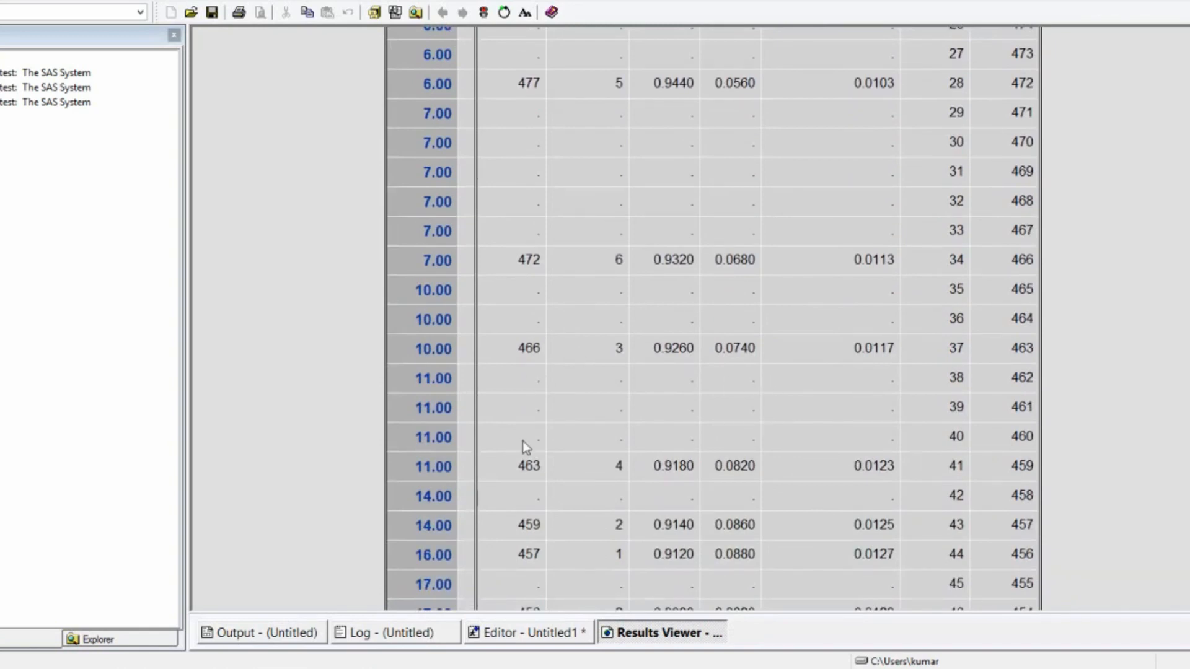
{"action": "mouse_move", "coordinate": [797, 455]}
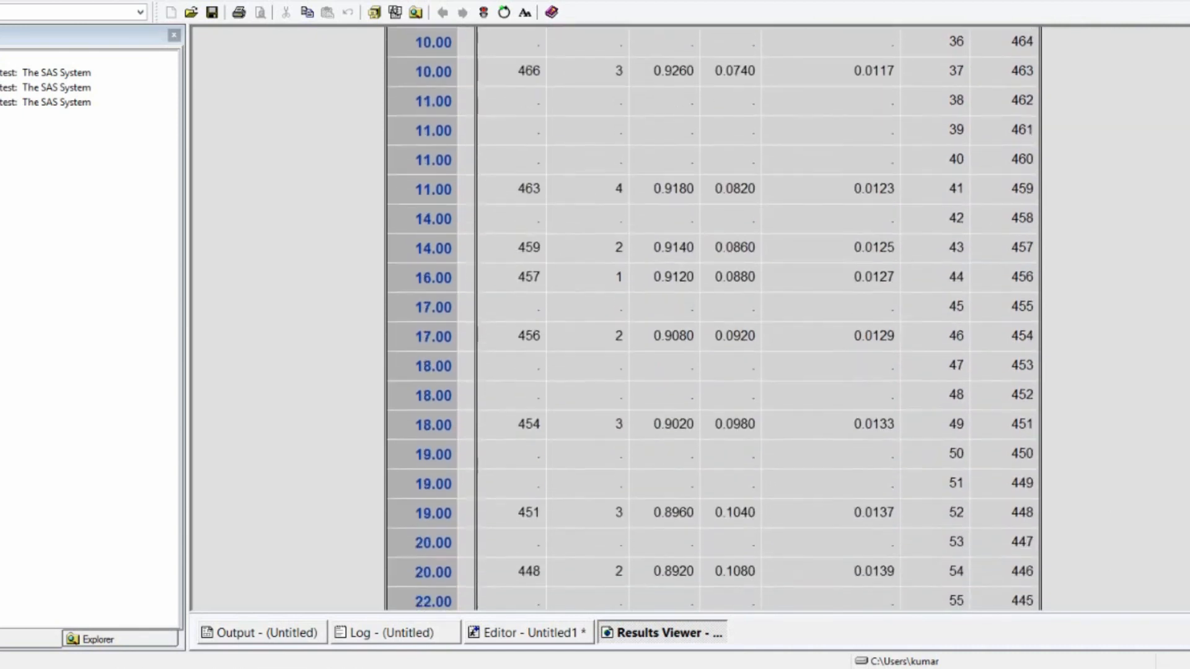
{"action": "scroll", "scroll_direction": "down", "scroll_amount": 3}
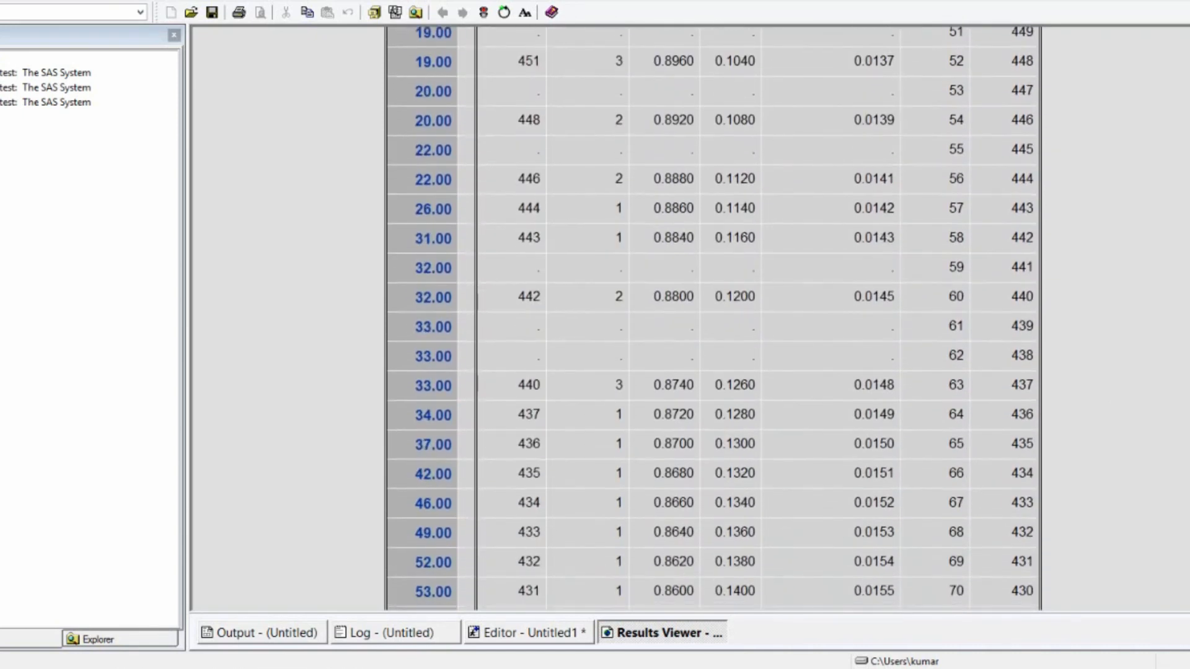
{"action": "scroll", "scroll_direction": "down", "scroll_amount": 3}
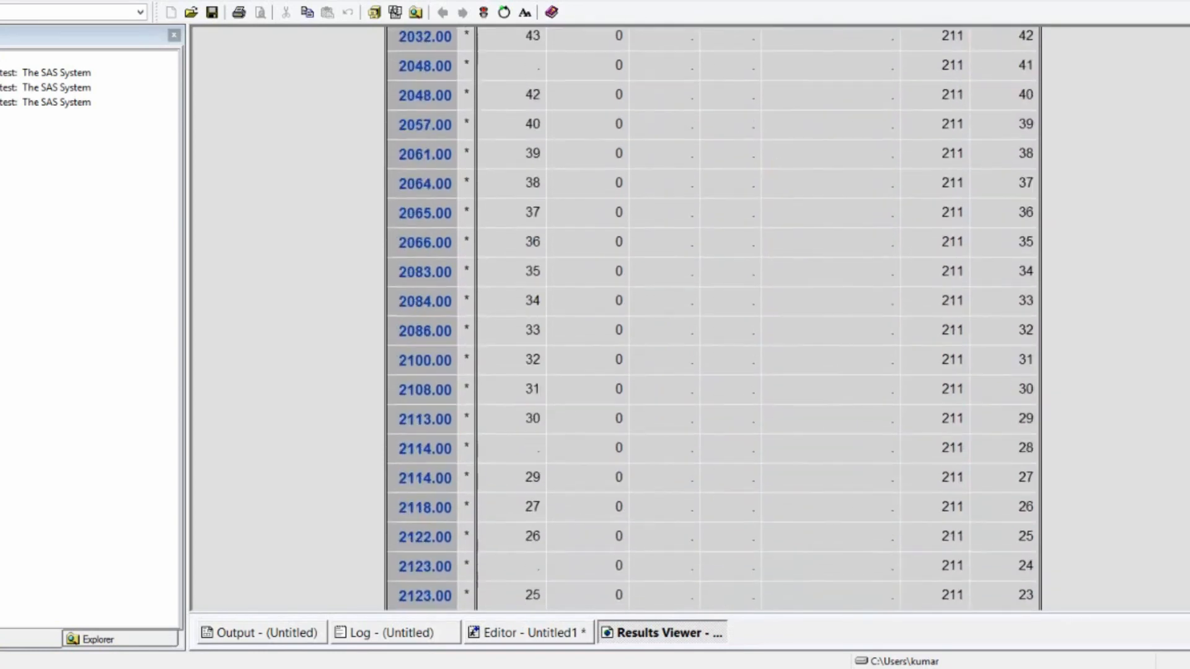
{"action": "scroll", "scroll_direction": "down", "scroll_amount": 3}
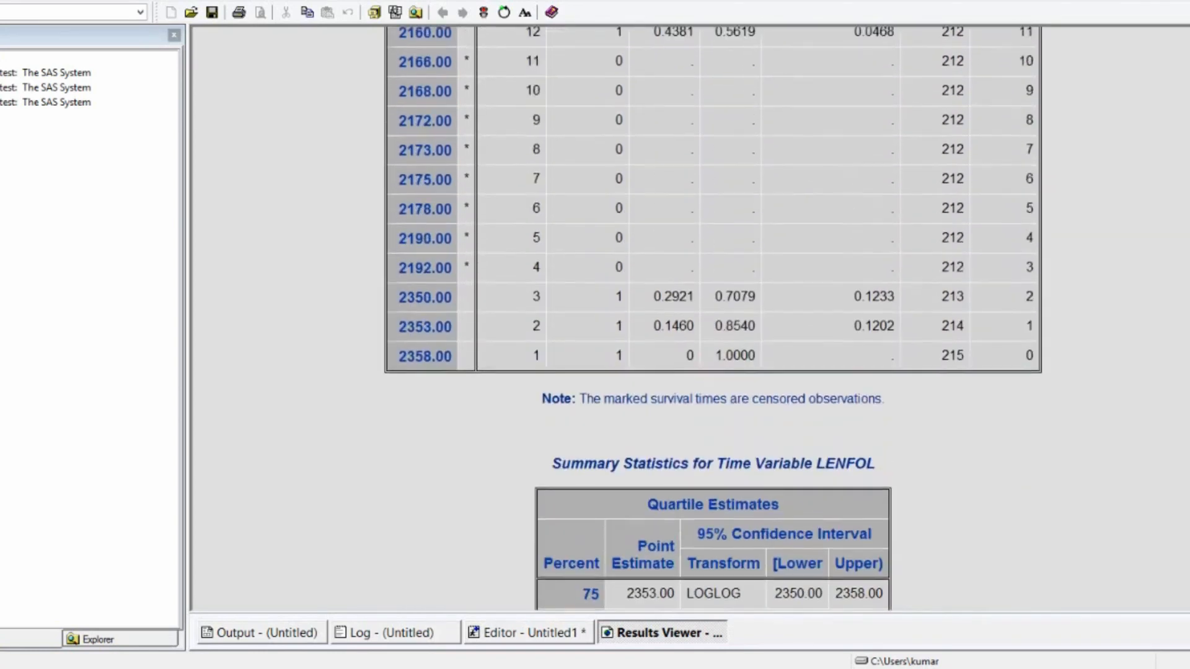
{"action": "scroll", "scroll_direction": "down", "scroll_amount": 3}
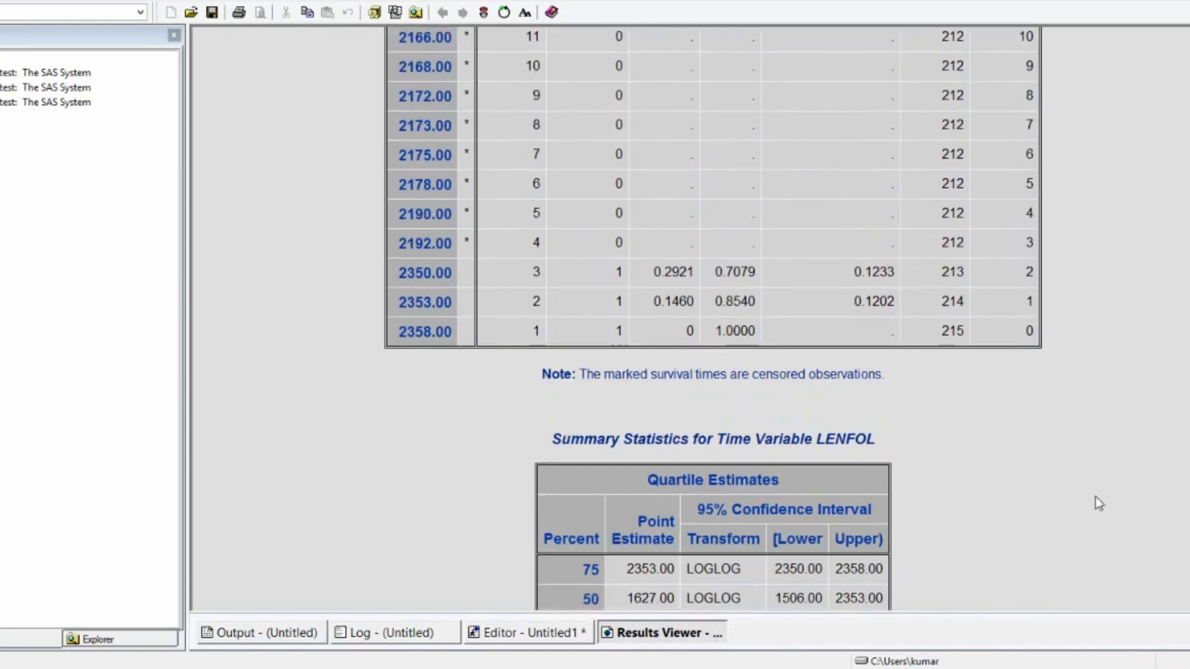
{"action": "mouse_move", "coordinate": [873, 414]}
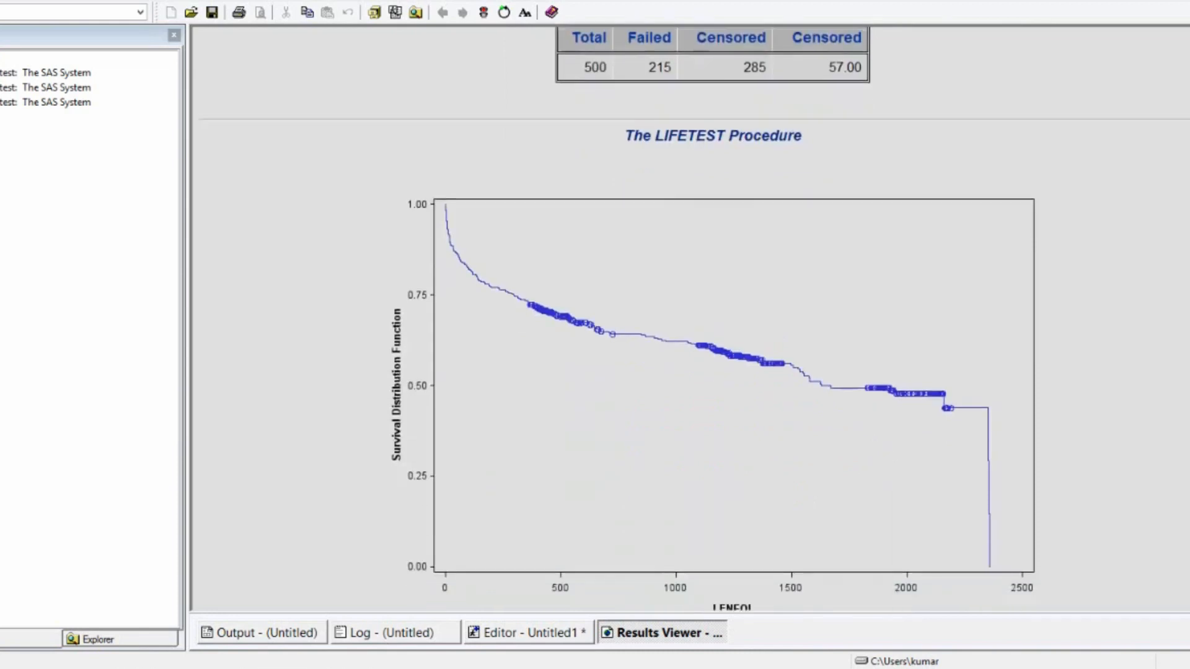
Step: Scroll so the full Kaplan-Meier survival curve for LENFOL and its legend are visible
{"action": "scroll", "scroll_direction": "down", "scroll_amount": 3}
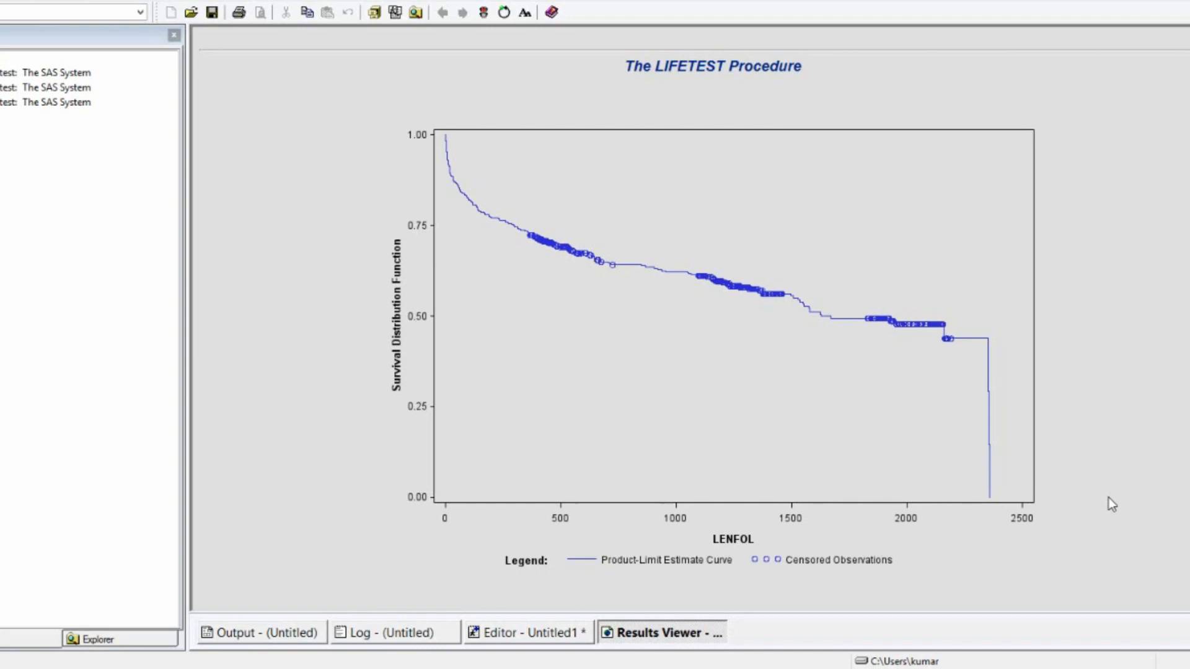
{"action": "mouse_move", "coordinate": [681, 454]}
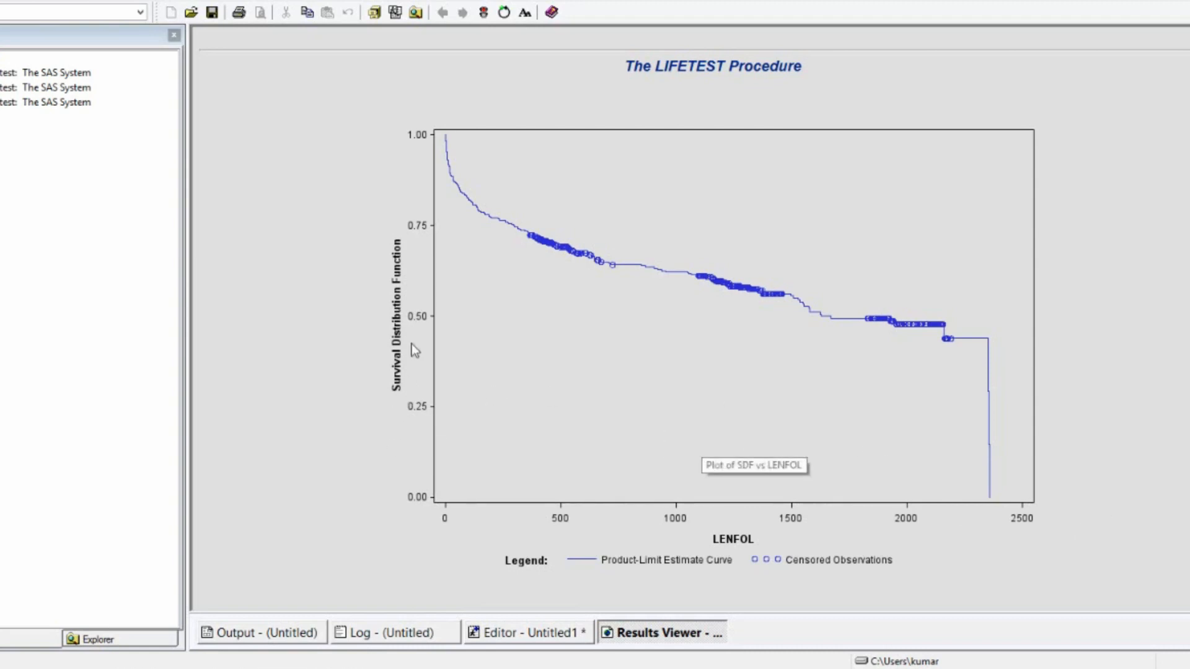
{"action": "mouse_move", "coordinate": [484, 217]}
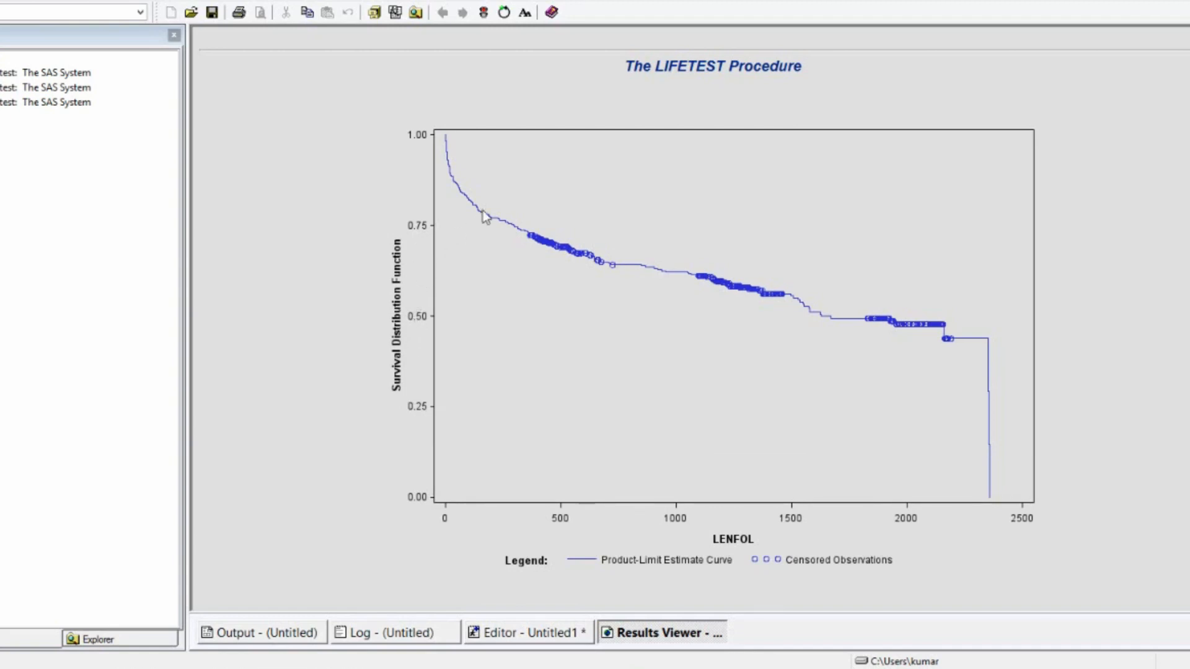
{"action": "mouse_move", "coordinate": [448, 146]}
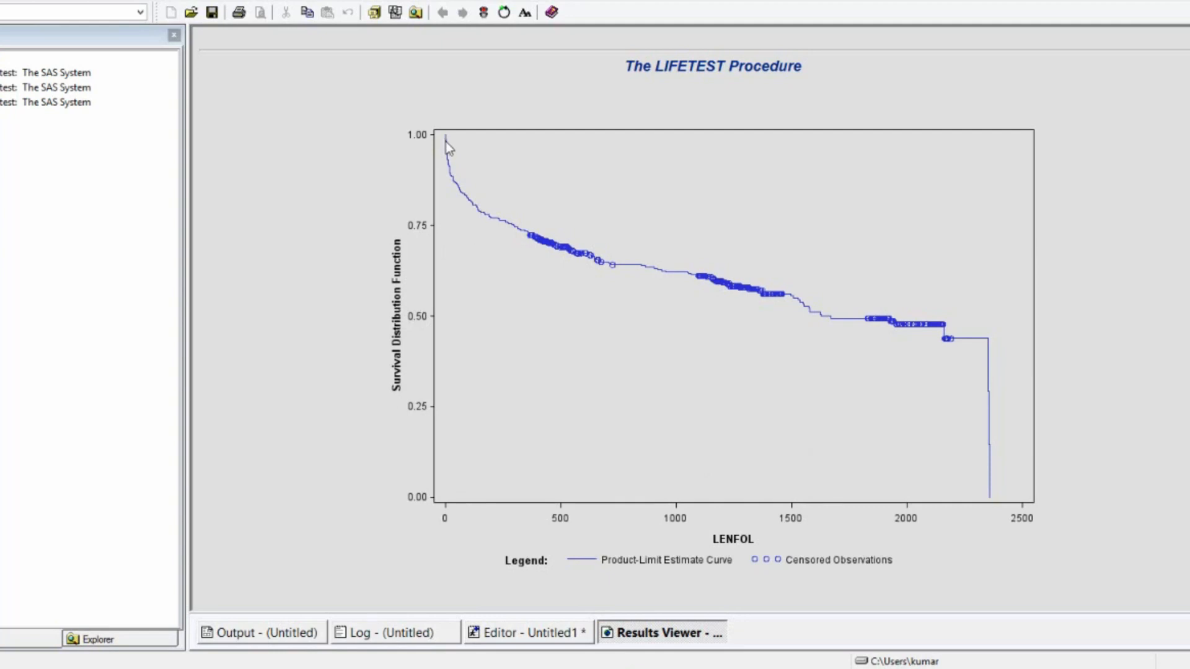
{"action": "mouse_move", "coordinate": [449, 144]}
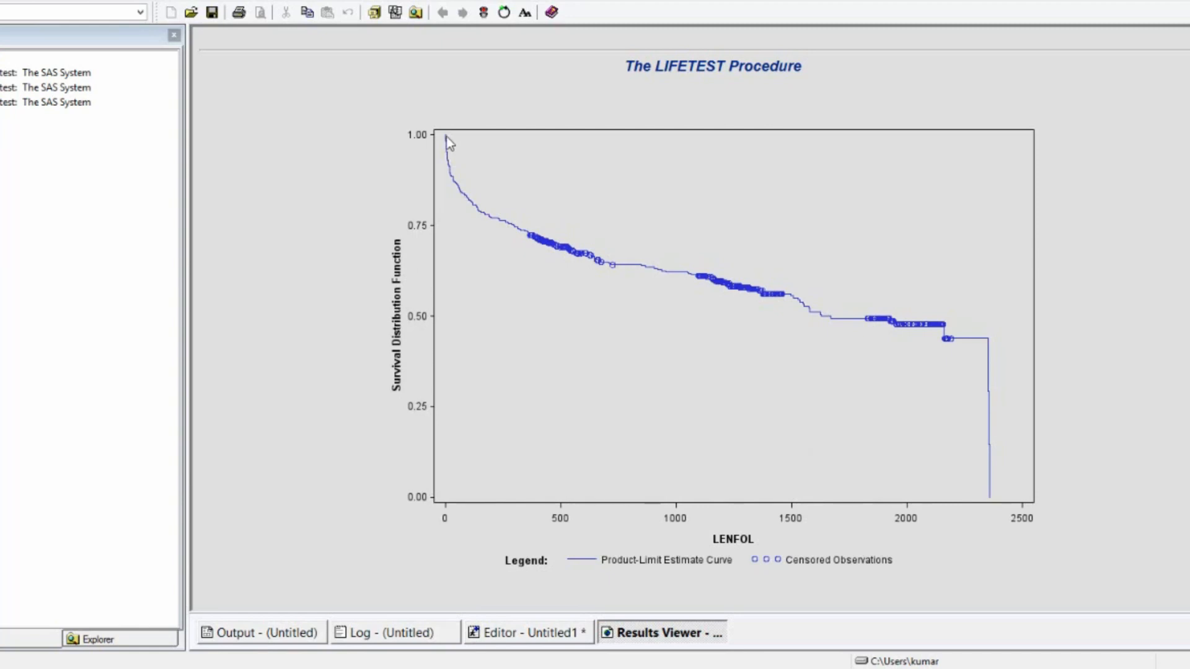
{"action": "mouse_move", "coordinate": [452, 165]}
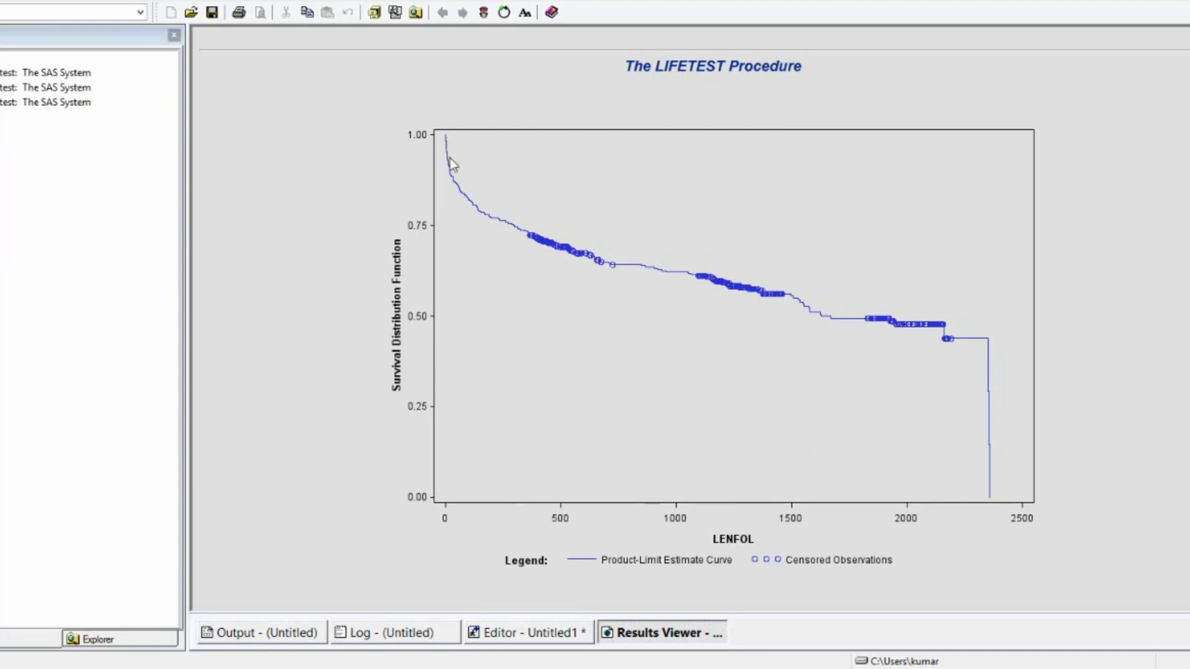
{"action": "mouse_move", "coordinate": [454, 171]}
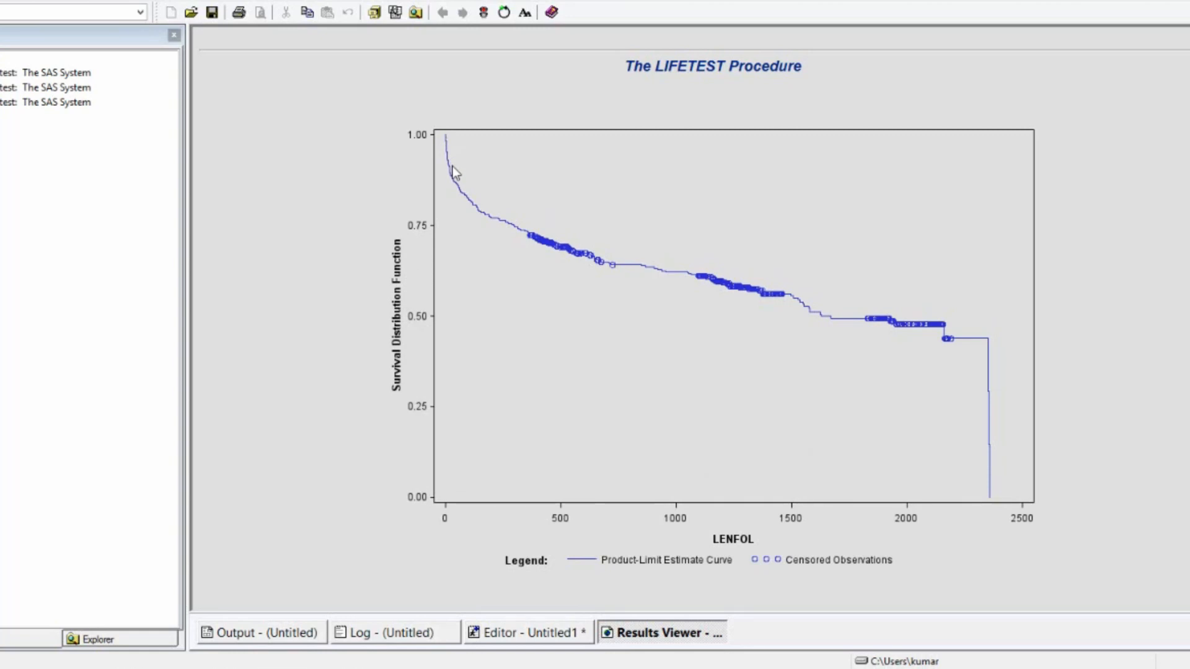
{"action": "mouse_move", "coordinate": [546, 247]}
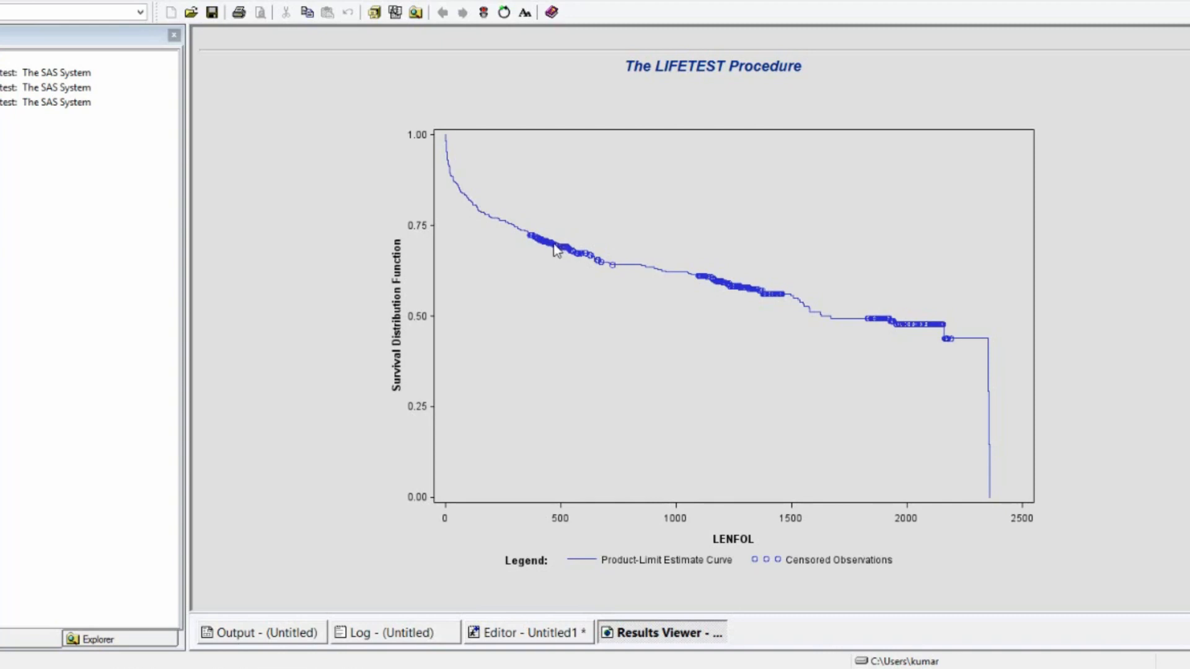
{"action": "mouse_move", "coordinate": [550, 251]}
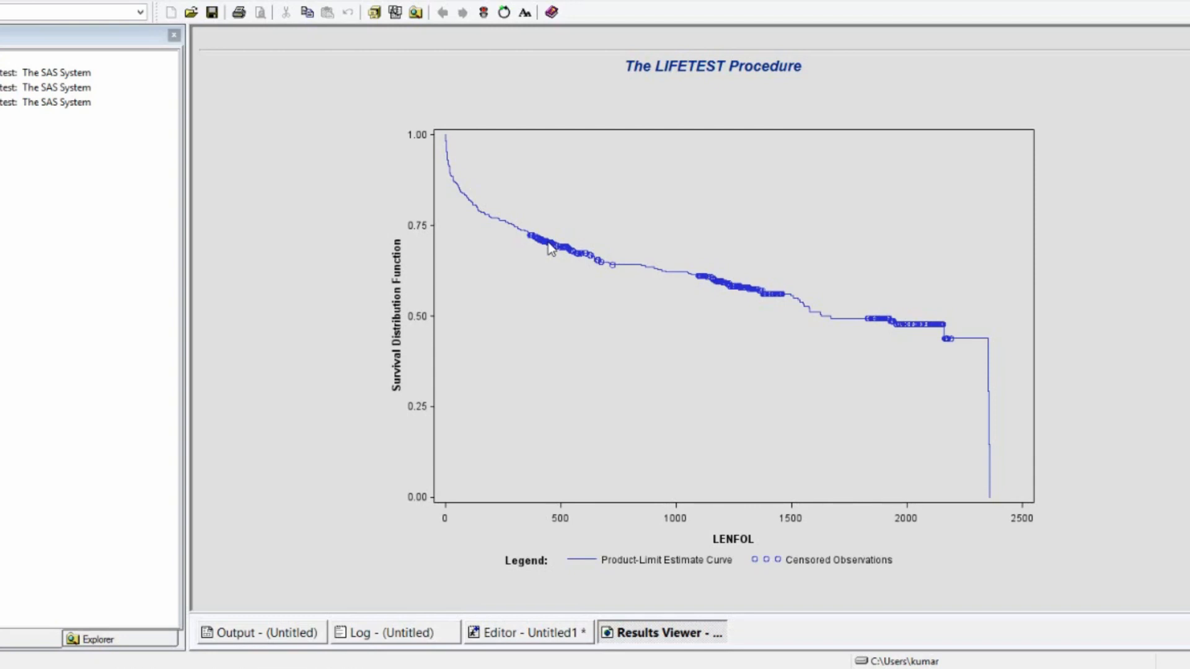
{"action": "mouse_move", "coordinate": [676, 508]}
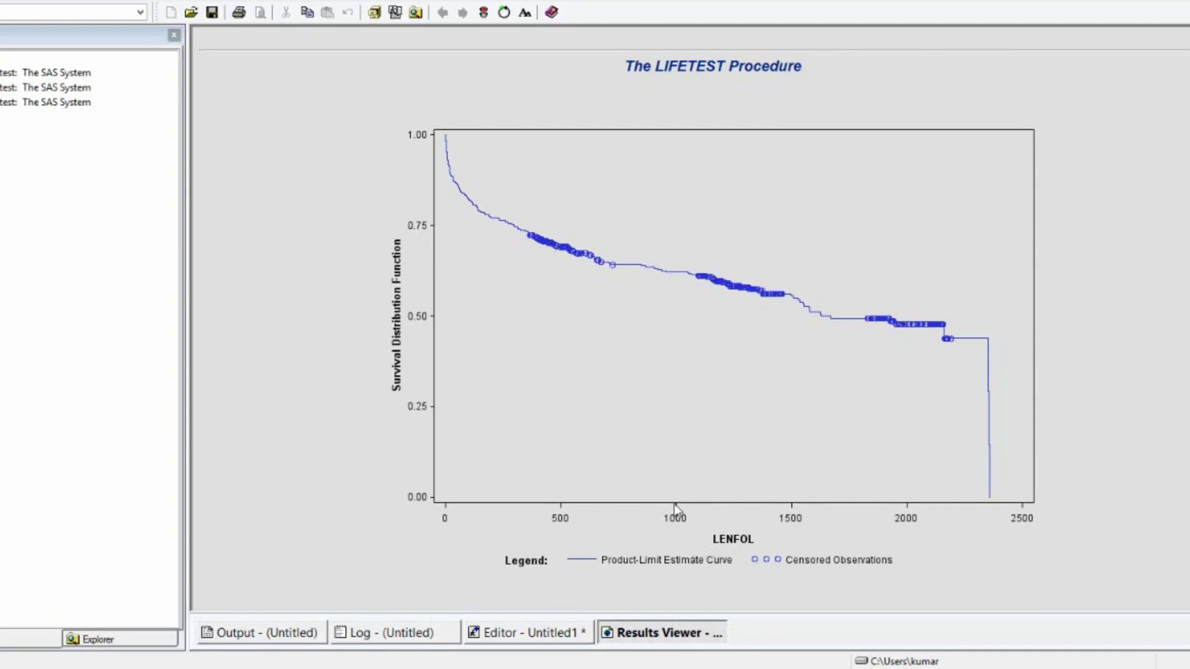
{"action": "mouse_move", "coordinate": [681, 367]}
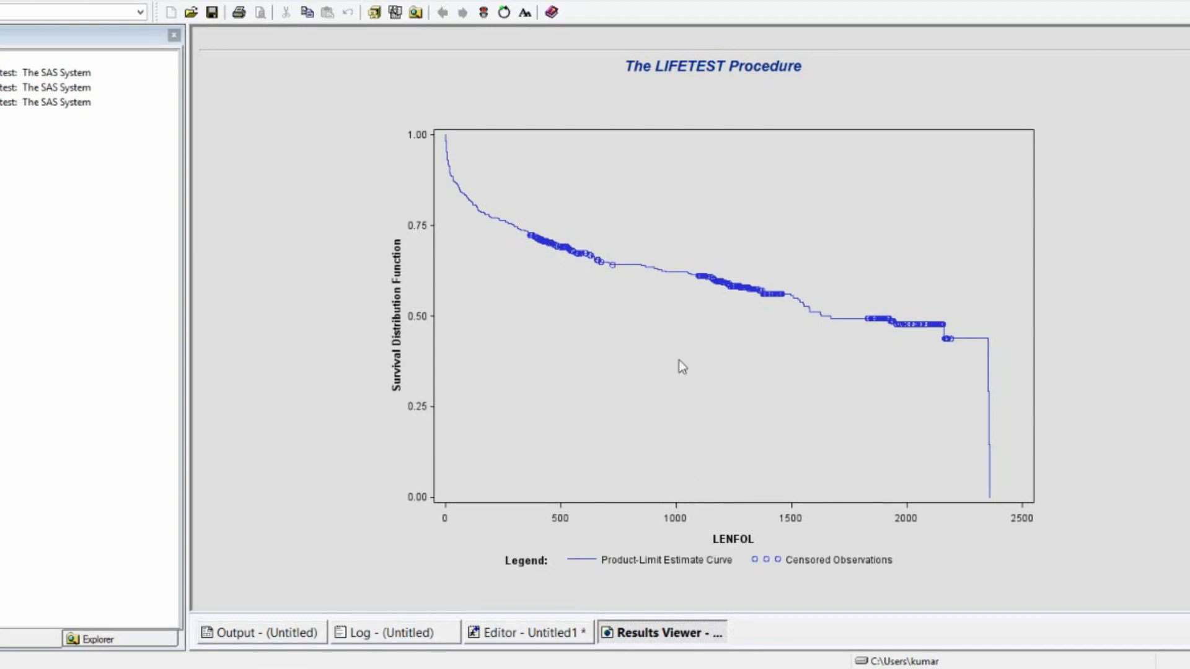
{"action": "mouse_move", "coordinate": [677, 281]}
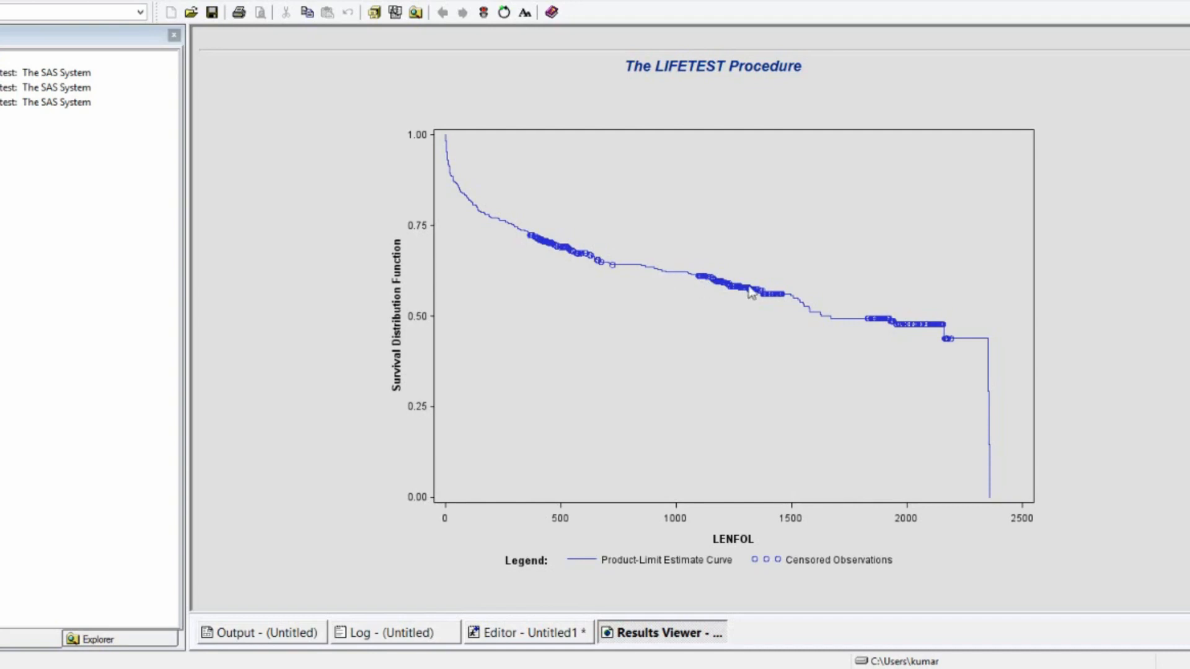
{"action": "mouse_move", "coordinate": [949, 342]}
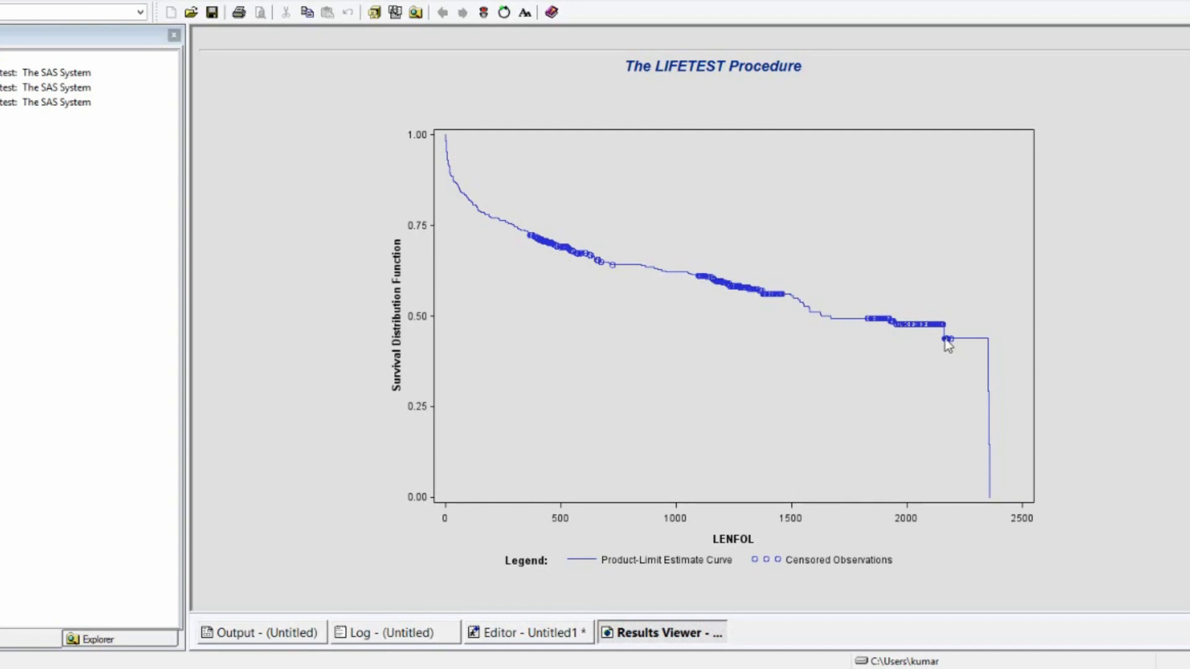
{"action": "mouse_move", "coordinate": [911, 326]}
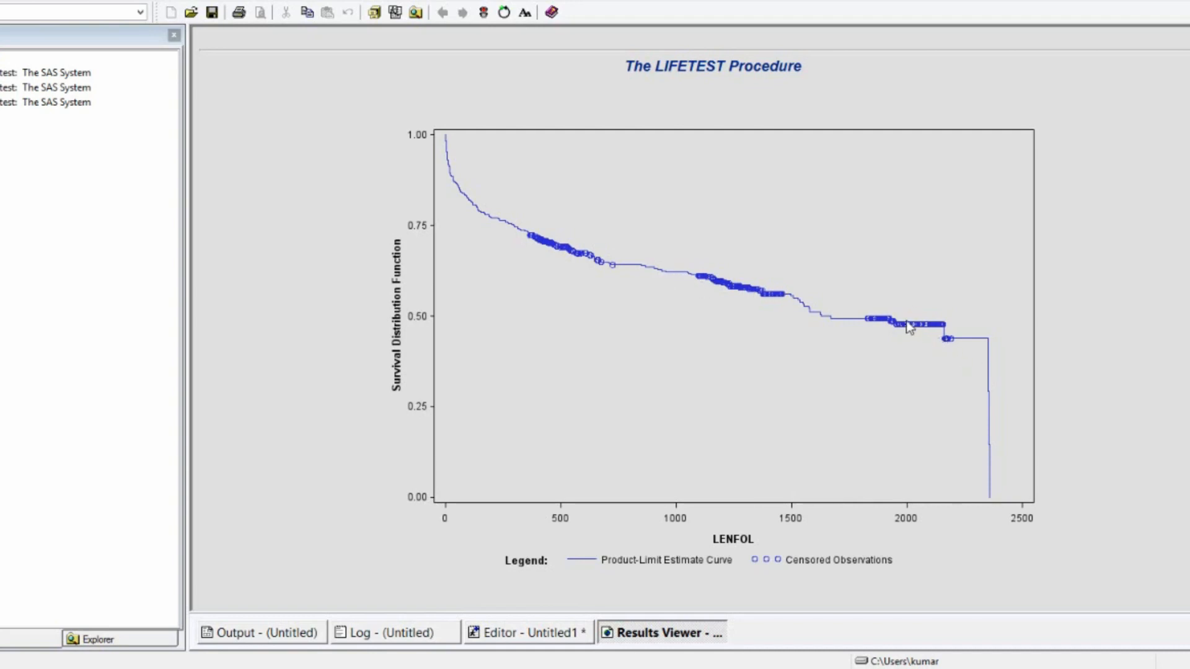
{"action": "mouse_move", "coordinate": [1160, 531]}
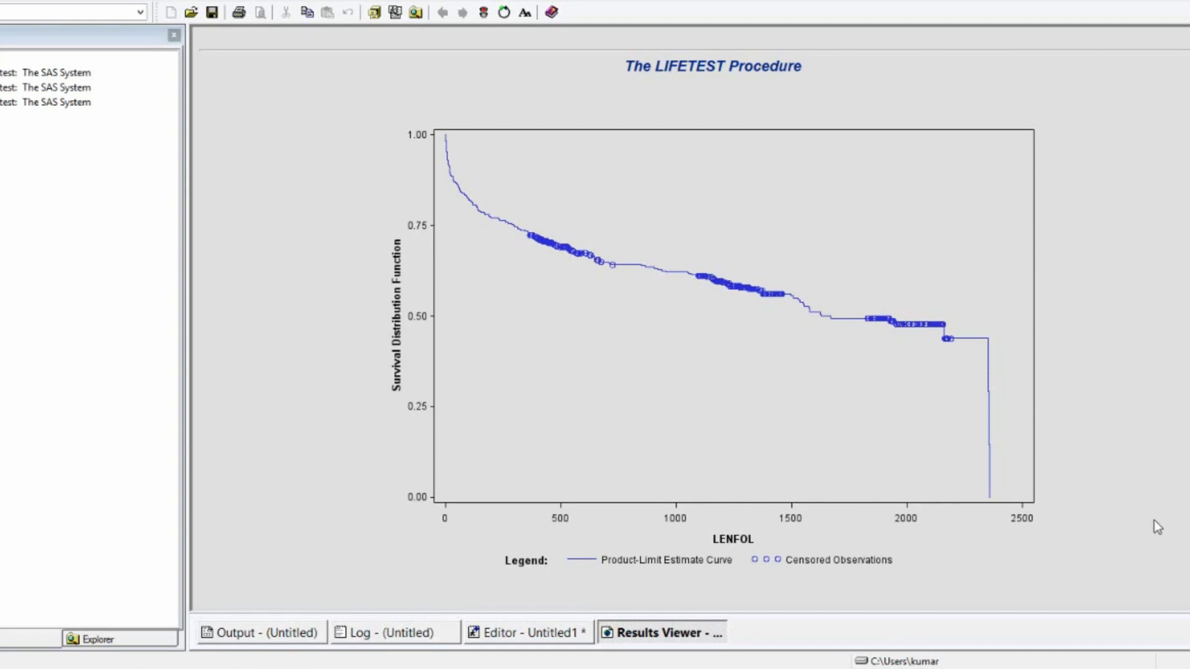
Step: Switch between the editor and Results Viewer, ending on the editor with the lifetest code
{"action": "left_click", "coordinate": [527, 633]}
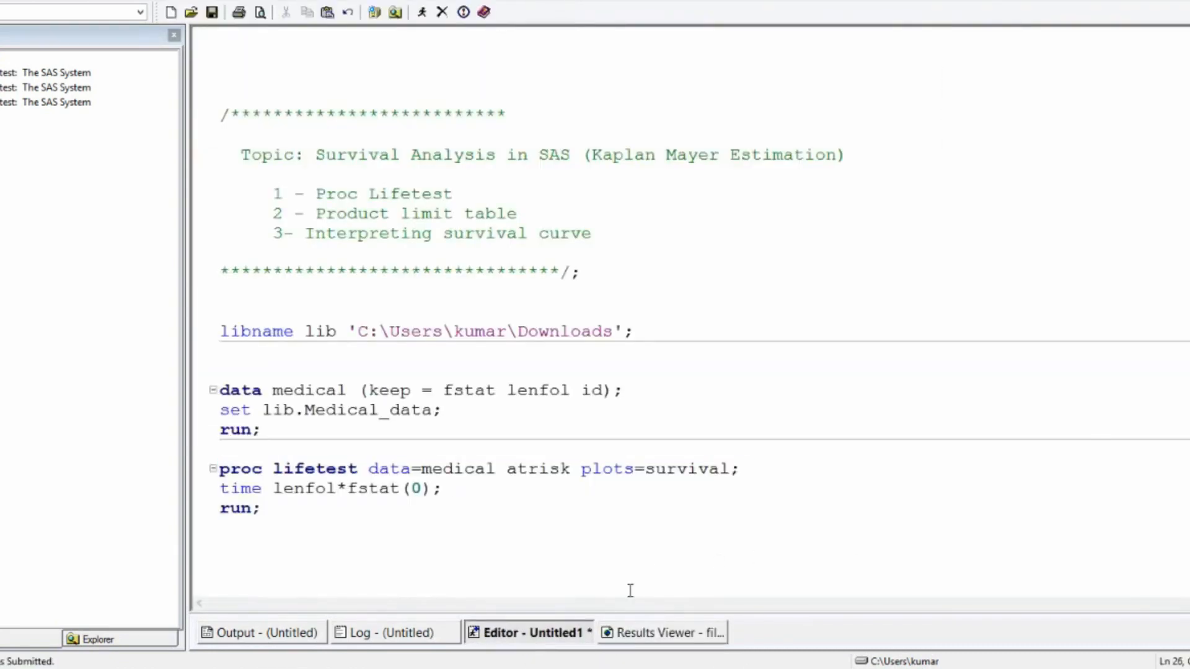
{"action": "left_click", "coordinate": [660, 632]}
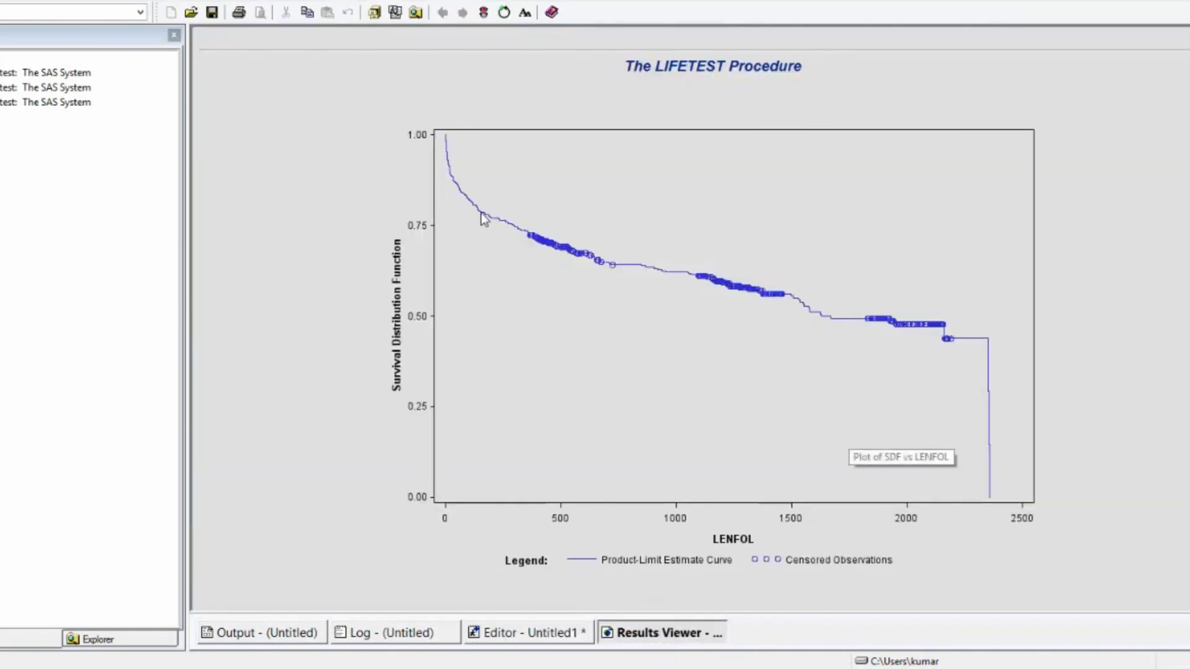
{"action": "mouse_move", "coordinate": [669, 298]}
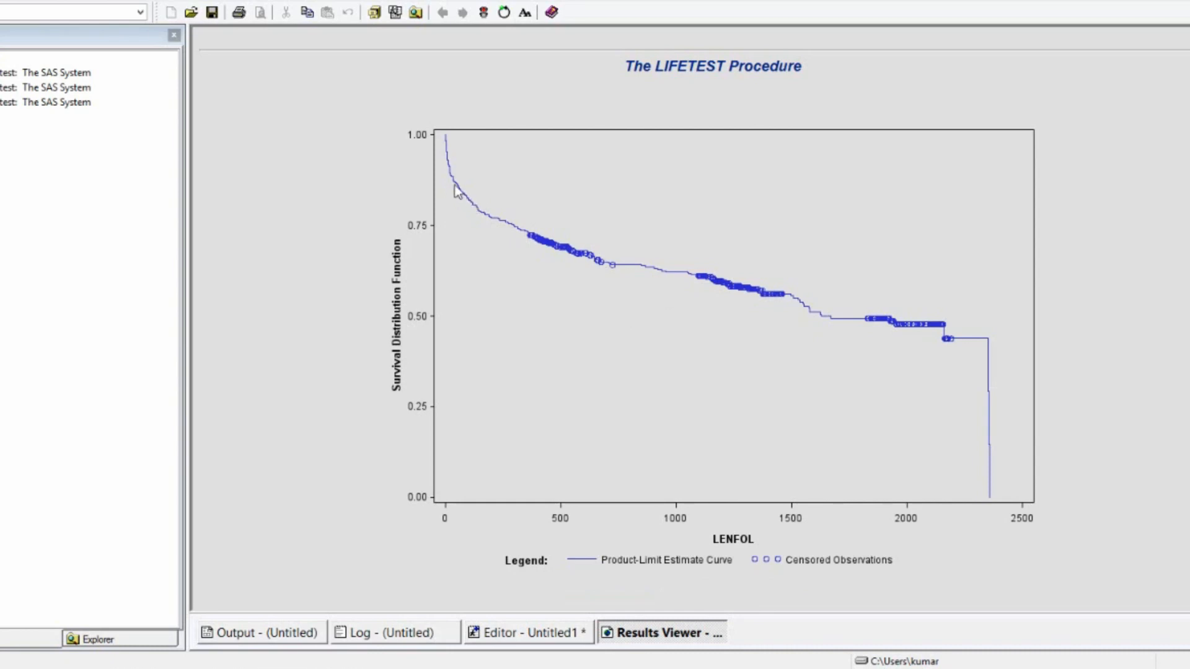
{"action": "mouse_move", "coordinate": [597, 285]}
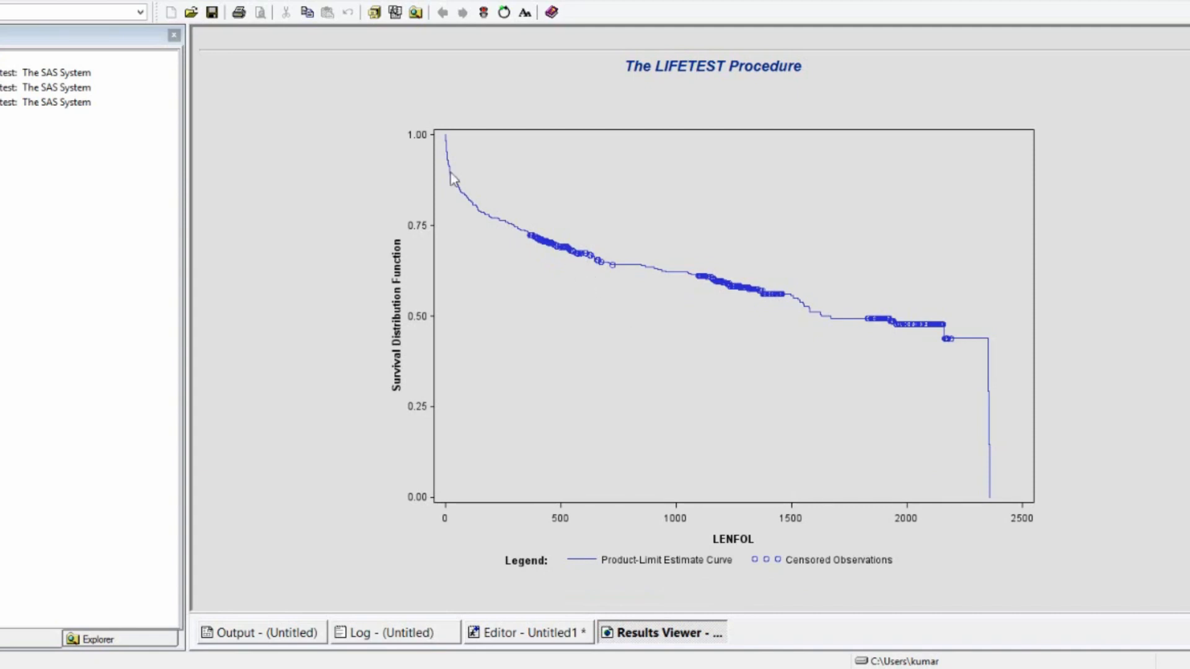
{"action": "mouse_move", "coordinate": [494, 232]}
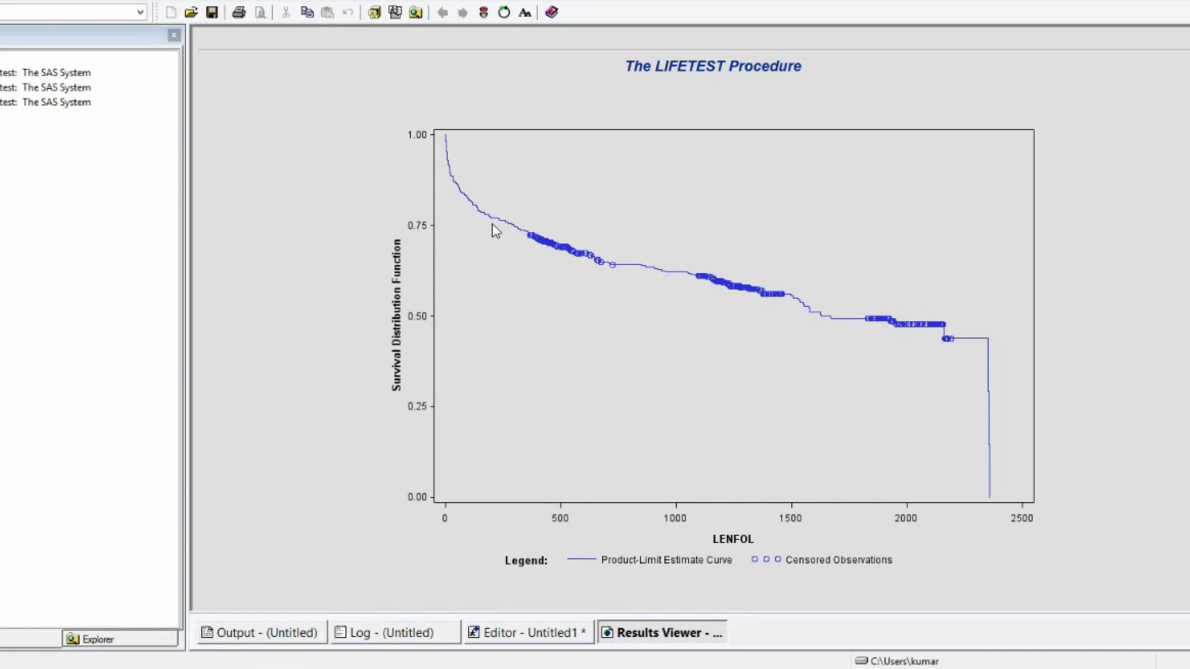
{"action": "left_click", "coordinate": [528, 632]}
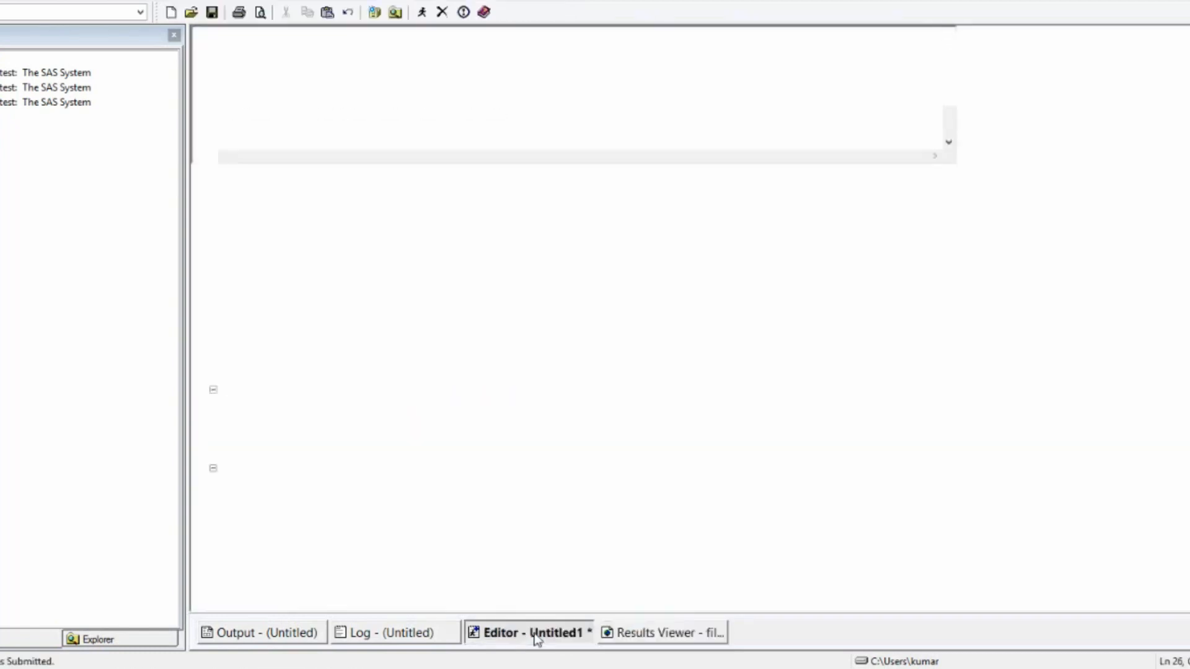
{"action": "left_click", "coordinate": [529, 632]}
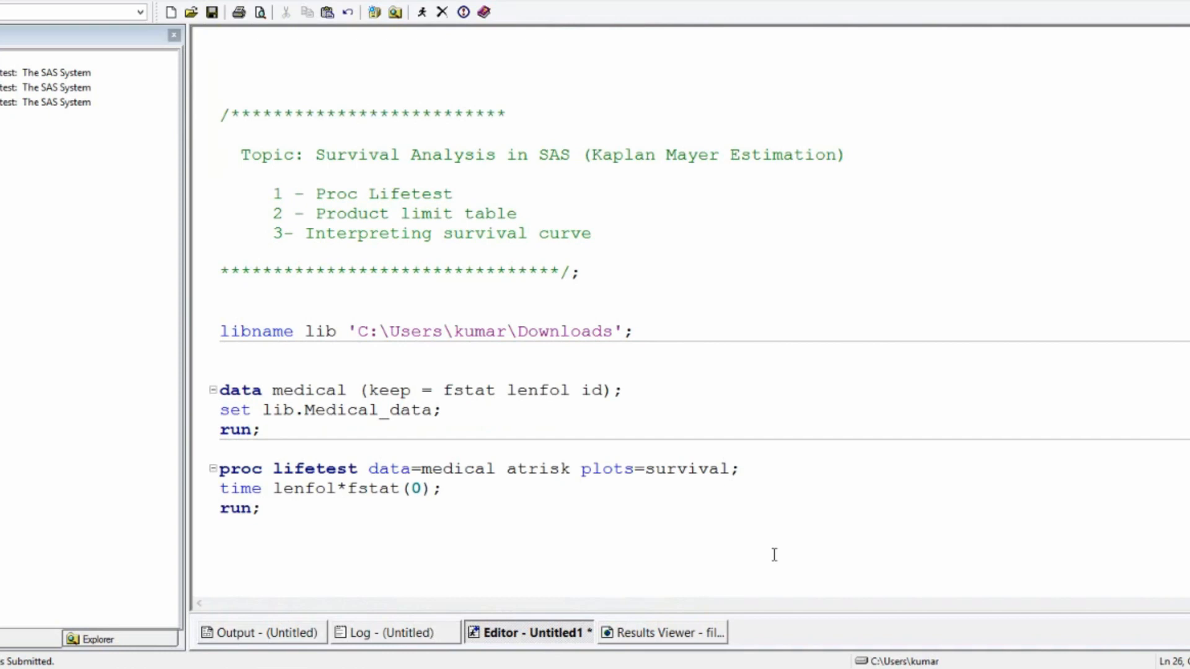
{"action": "left_click", "coordinate": [220, 528]}
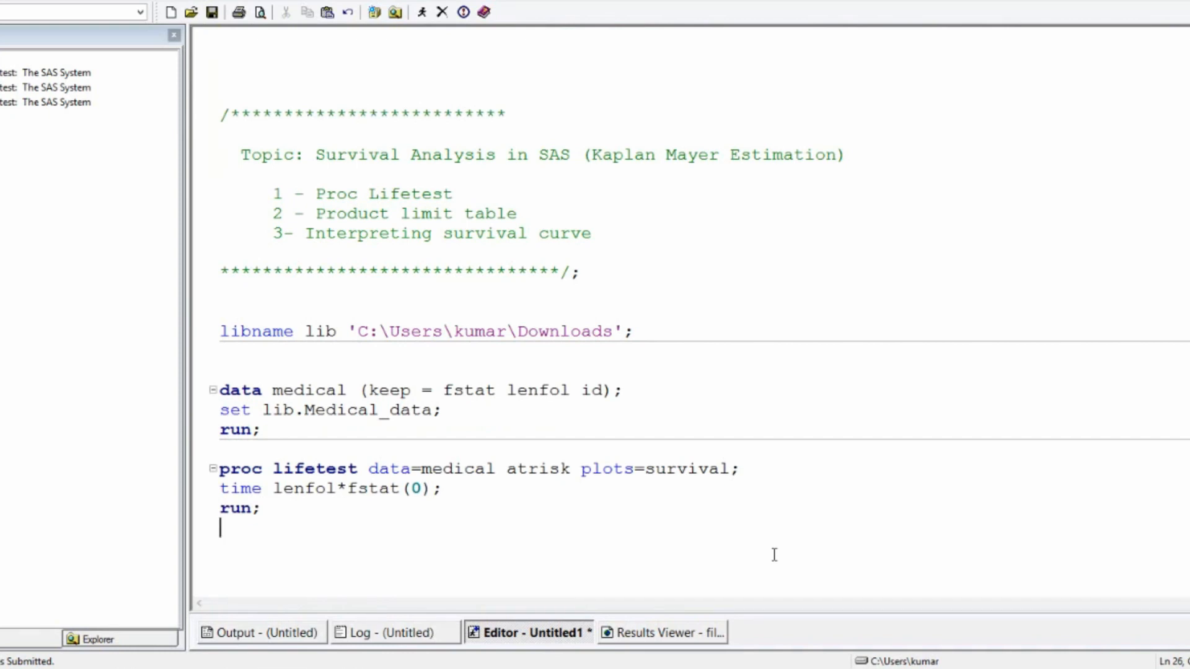